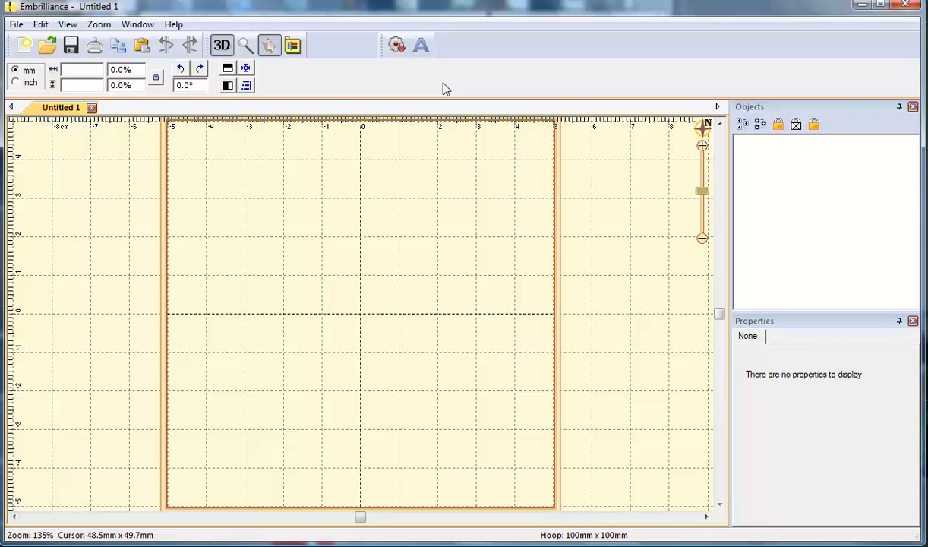
pyautogui.moveTo(422, 46)
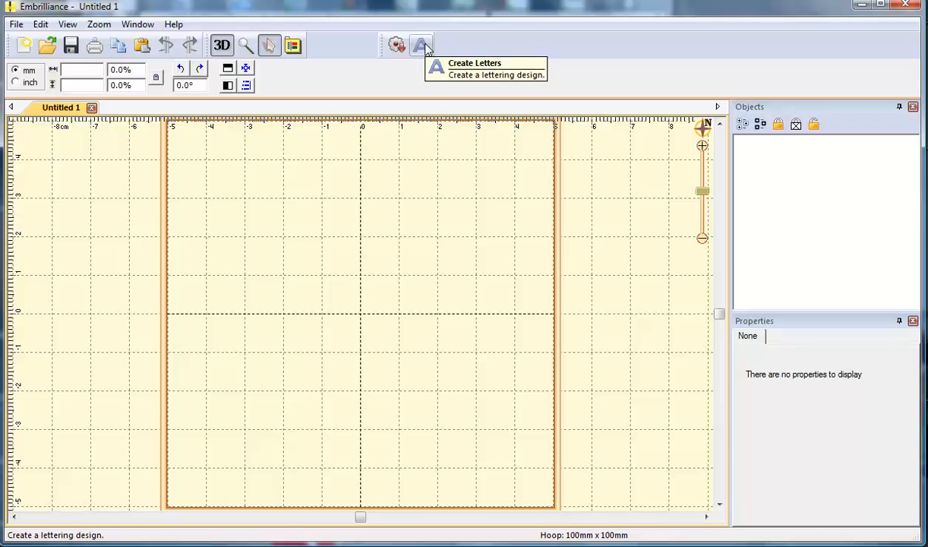
# Step: Add a new block-font ABC lettering design and bring up its lettering properties
pyautogui.click(421, 45)
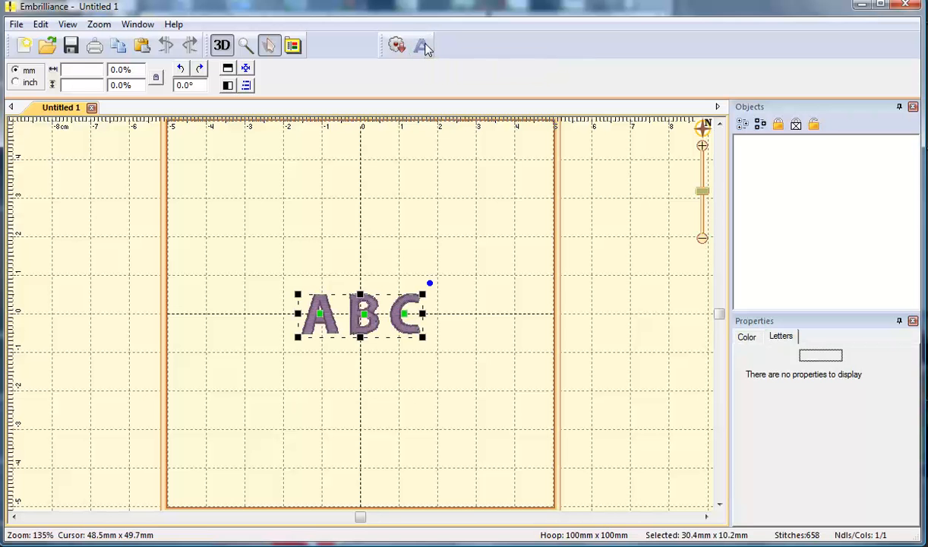
pyautogui.click(421, 45)
pyautogui.write('JT')
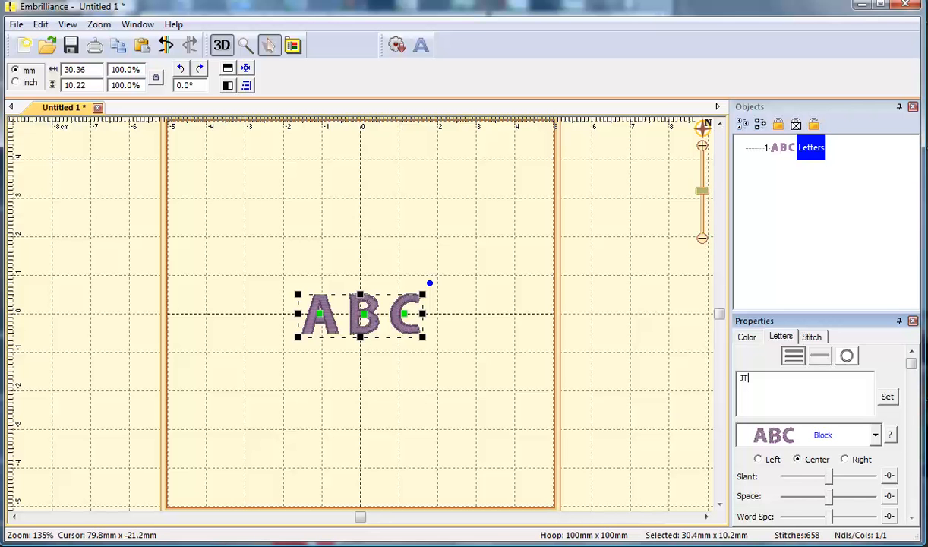
# Step: Switch the lettering to the 12S Elegant Framed font and enter the text 'jt'
pyautogui.click(874, 434)
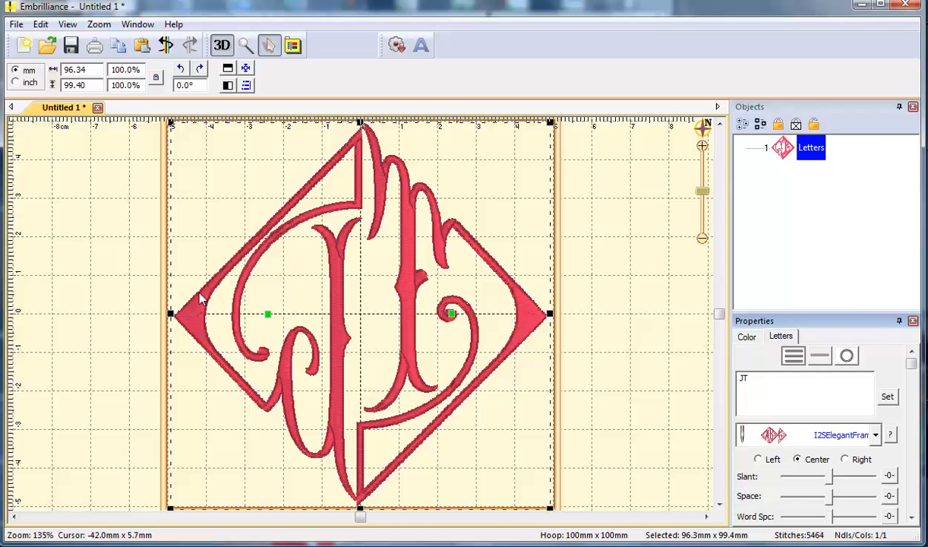
pyautogui.moveTo(463, 312)
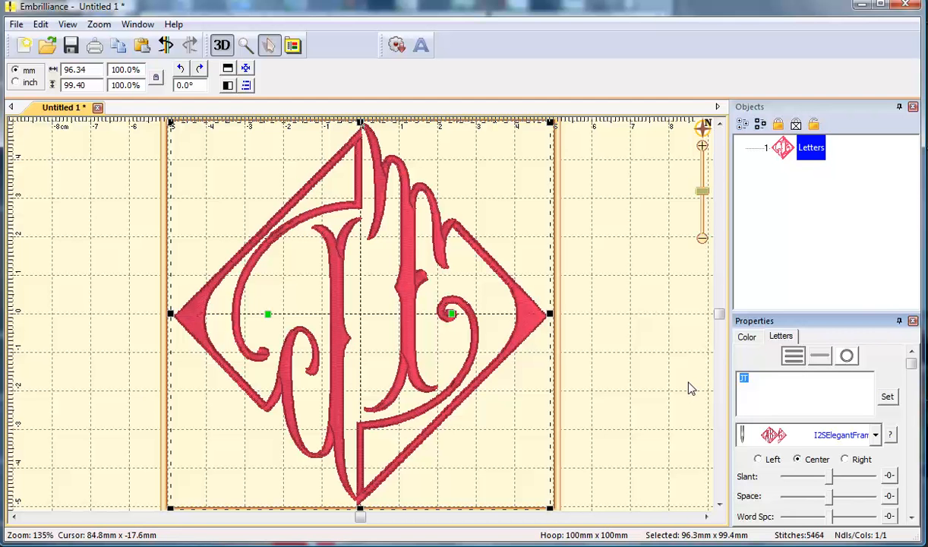
pyautogui.write('jt')
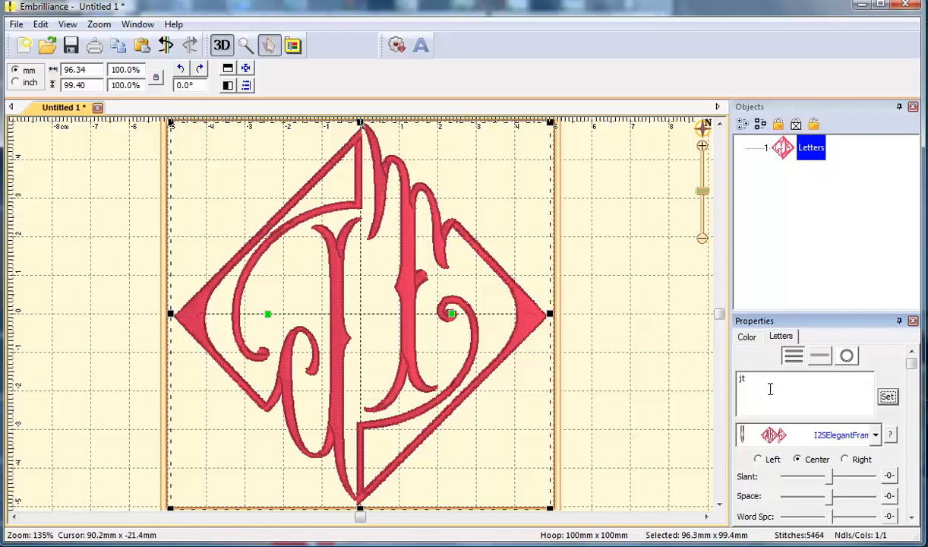
pyautogui.moveTo(789, 406)
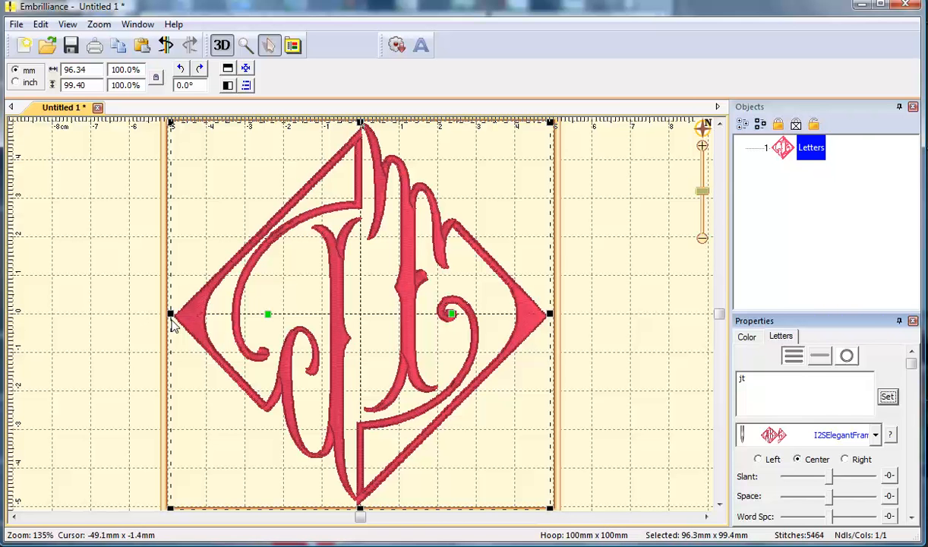
pyautogui.moveTo(493, 303)
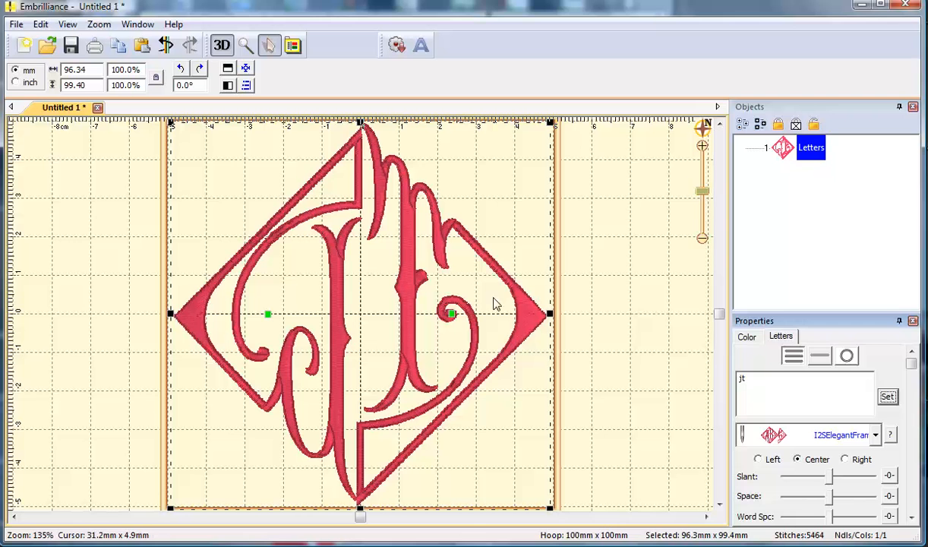
pyautogui.moveTo(187, 327)
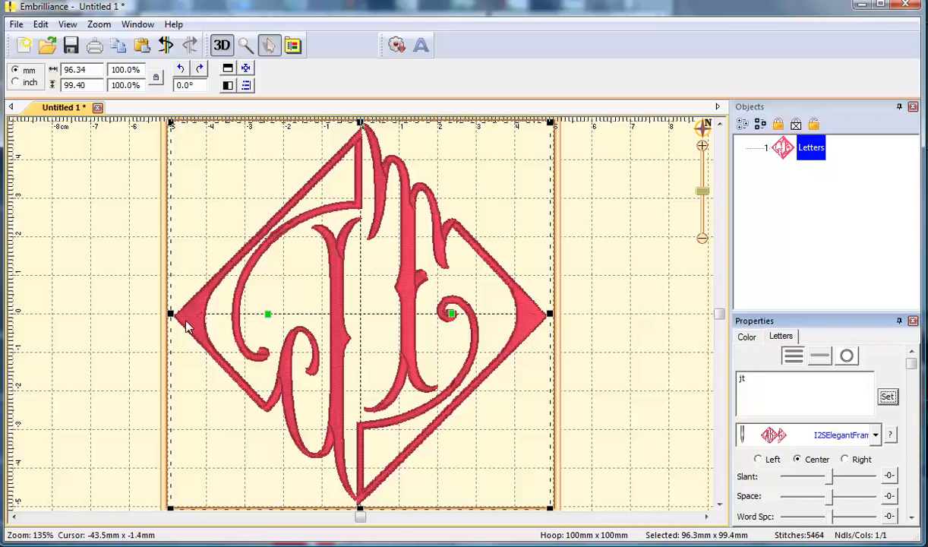
pyautogui.moveTo(347, 328)
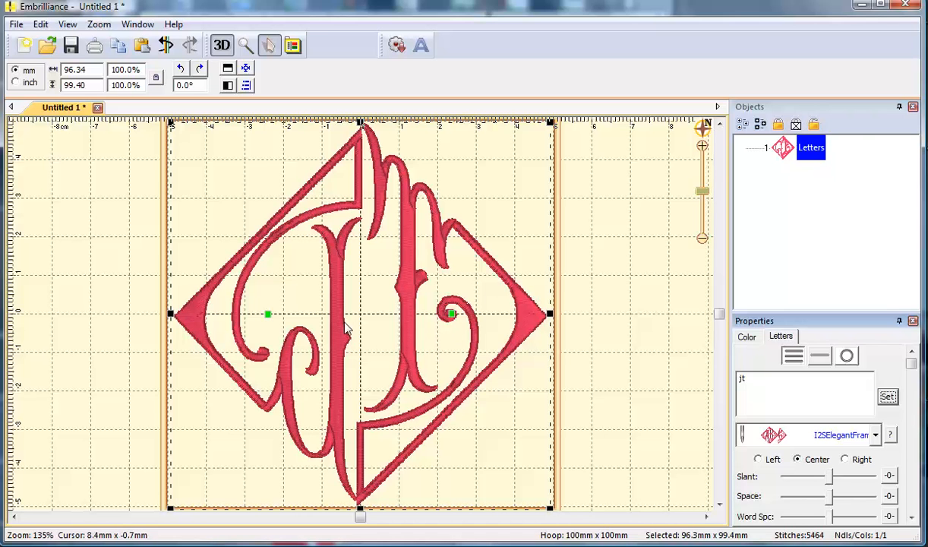
pyautogui.moveTo(337, 317)
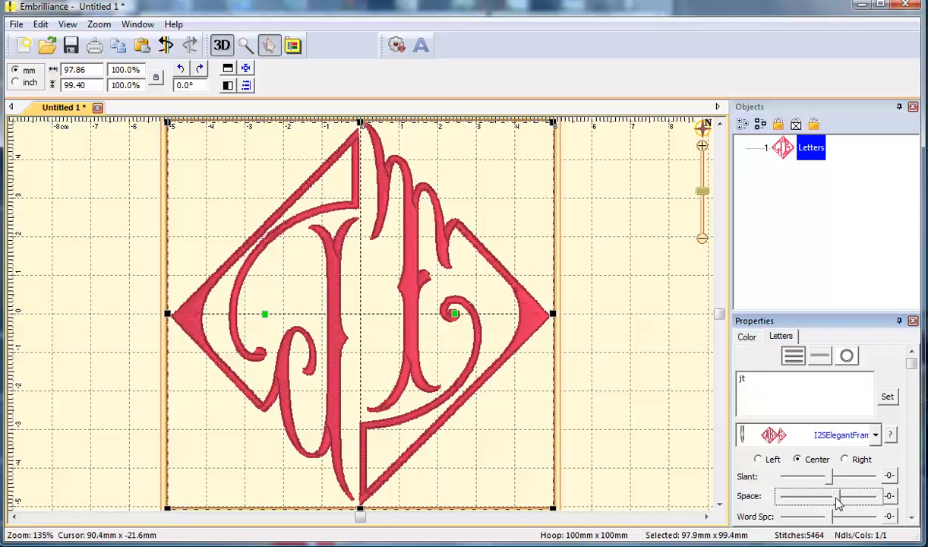
pyautogui.moveTo(326, 76)
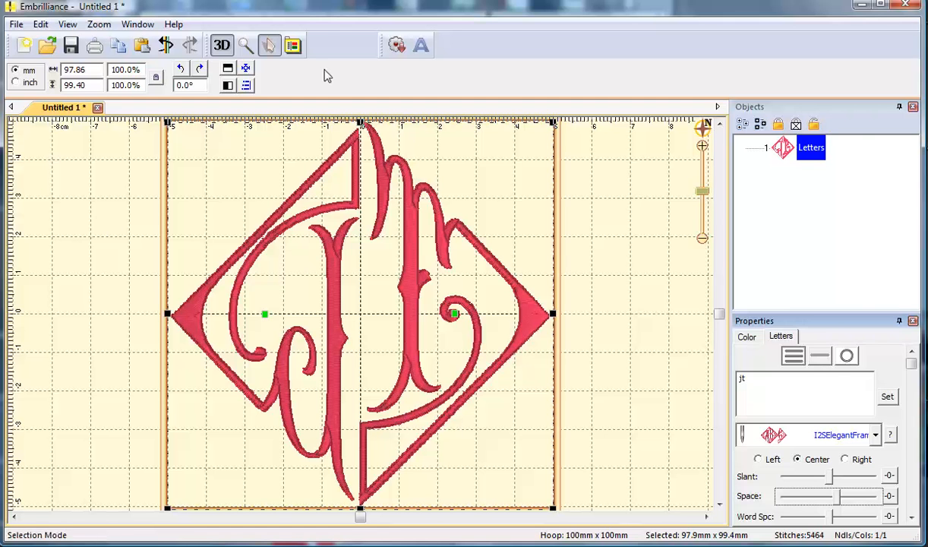
pyautogui.moveTo(453, 332)
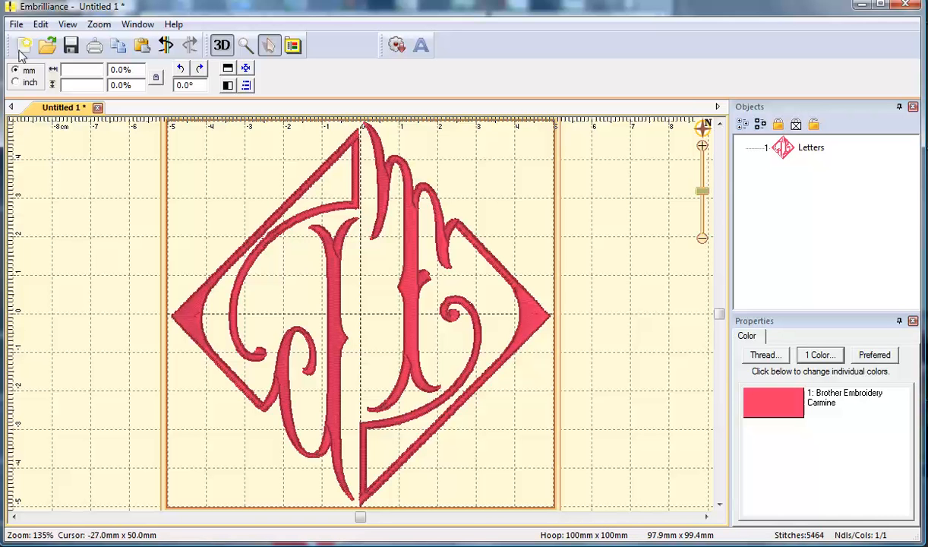
pyautogui.moveTo(25, 45)
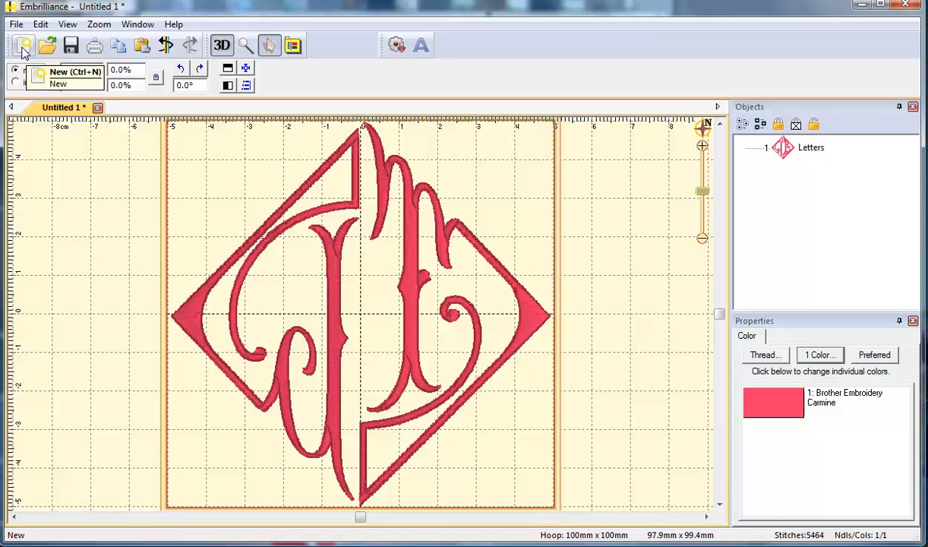
# Step: Start a new blank design, add an ABC lettering object and show the font list
pyautogui.click(24, 46)
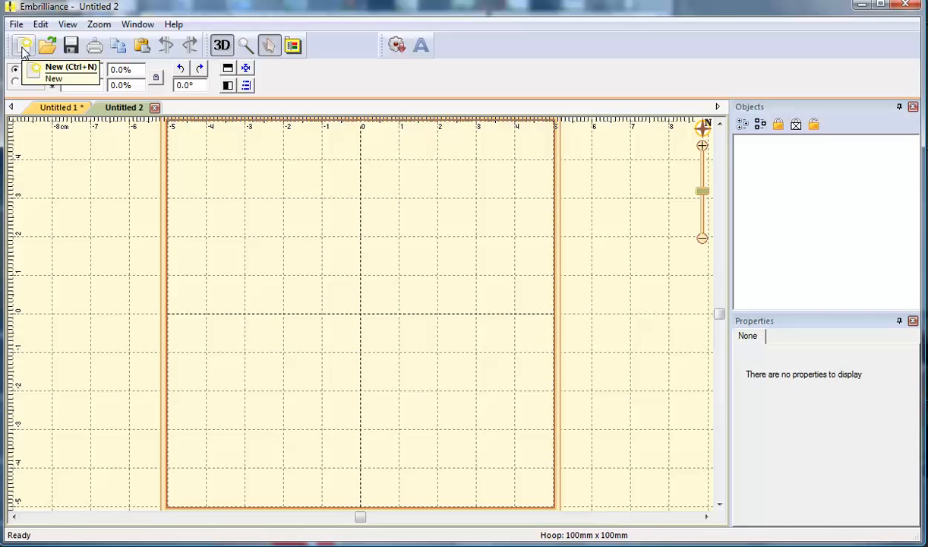
pyautogui.click(419, 45)
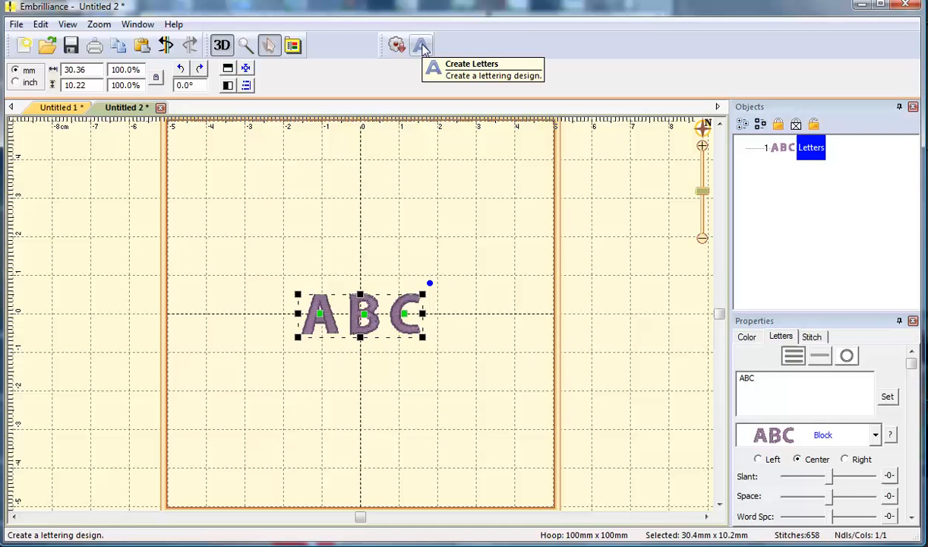
pyautogui.moveTo(402, 322)
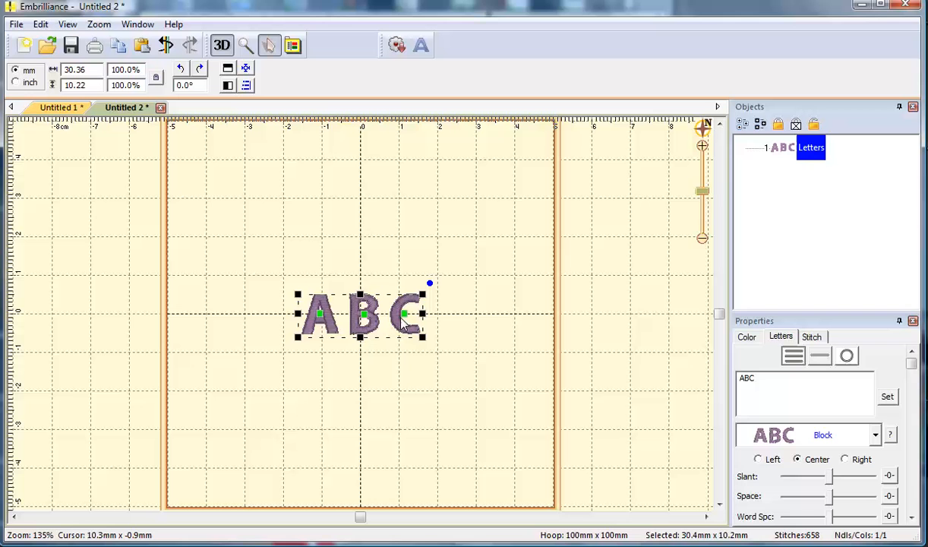
pyautogui.click(875, 434)
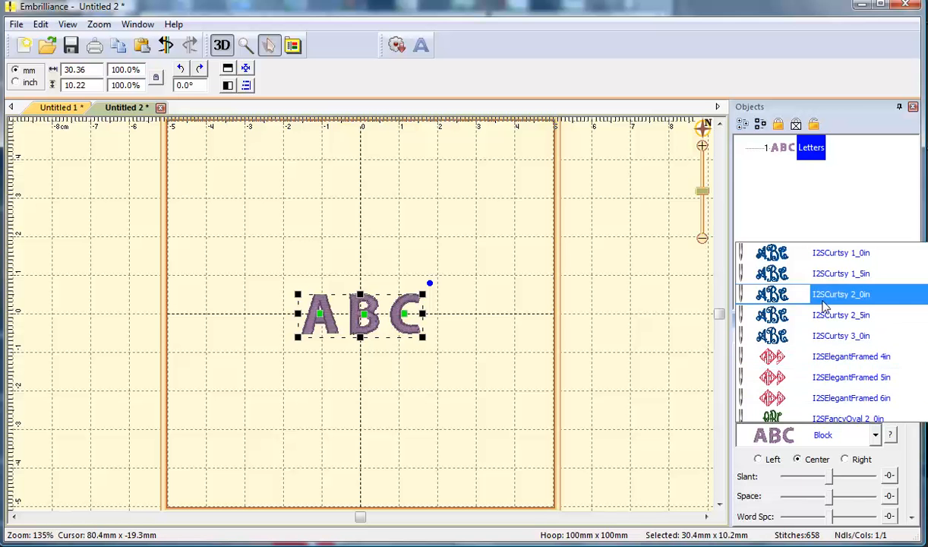
# Step: Apply the 12S Curlsy 2.0in curly script font to the ABC lettering
pyautogui.click(841, 295)
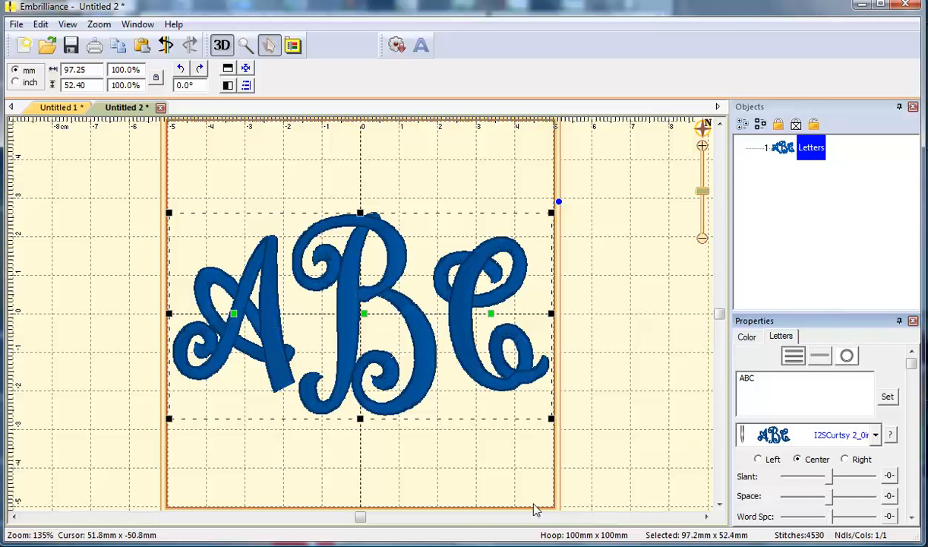
pyautogui.moveTo(243, 328)
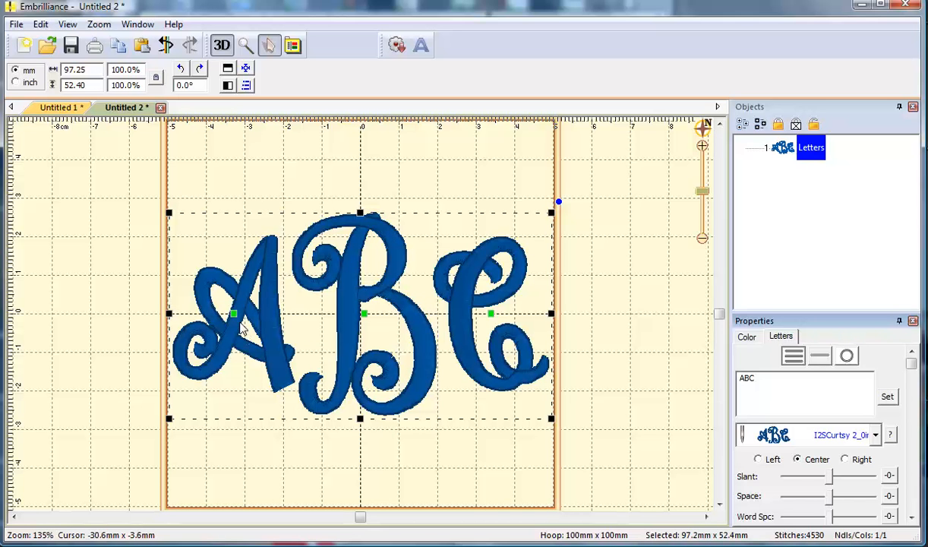
pyautogui.moveTo(534, 297)
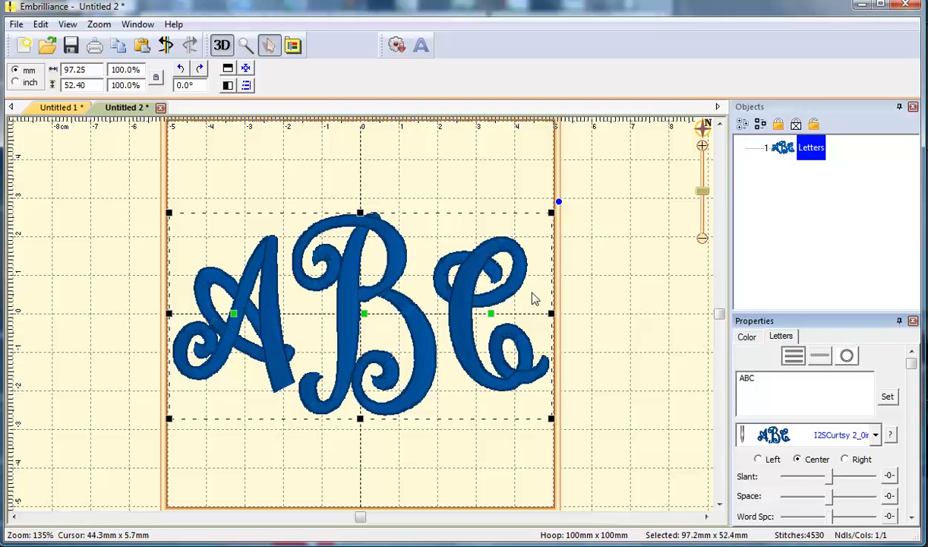
pyautogui.moveTo(543, 313)
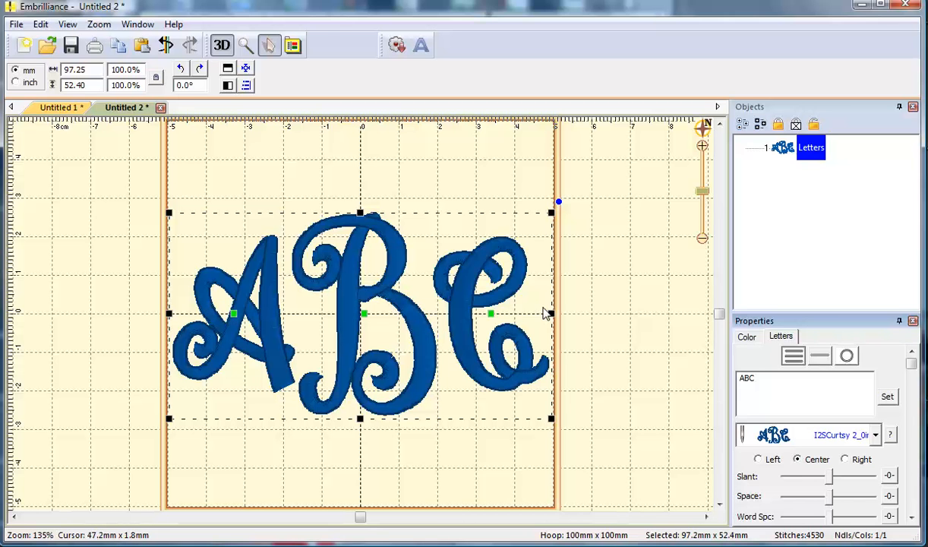
pyautogui.moveTo(410, 403)
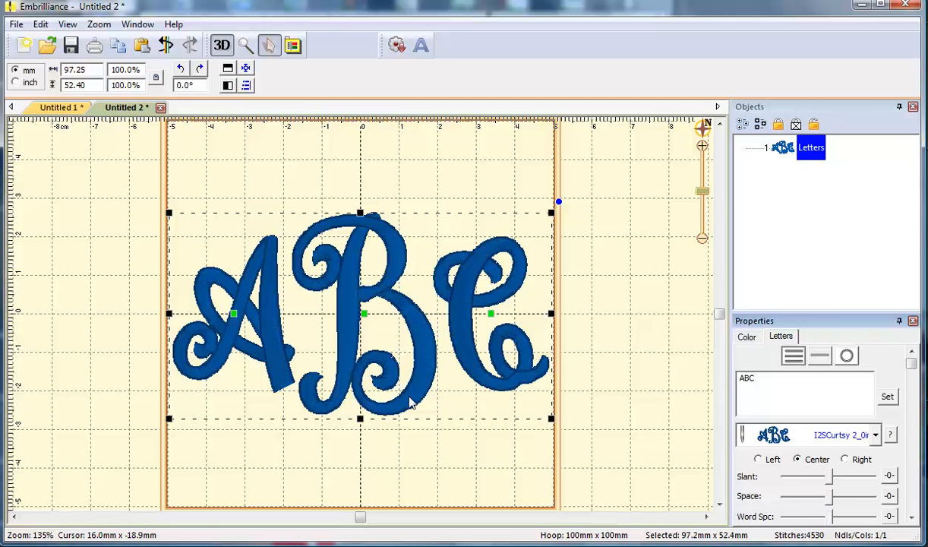
pyautogui.moveTo(287, 357)
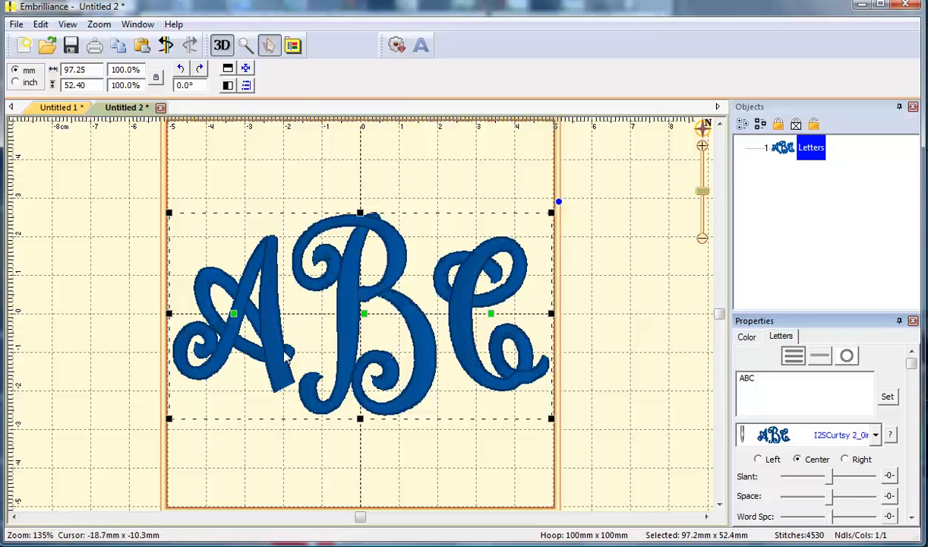
pyautogui.moveTo(412, 342)
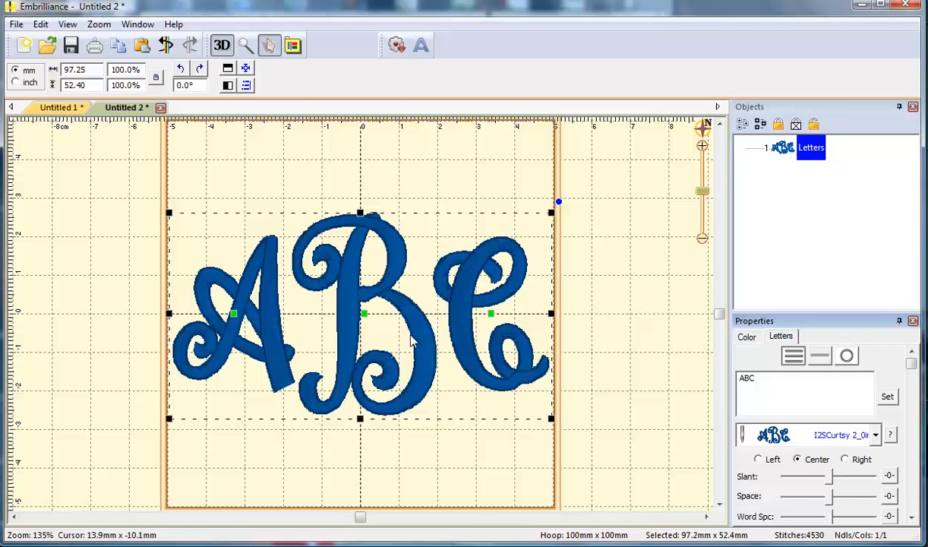
pyautogui.moveTo(452, 343)
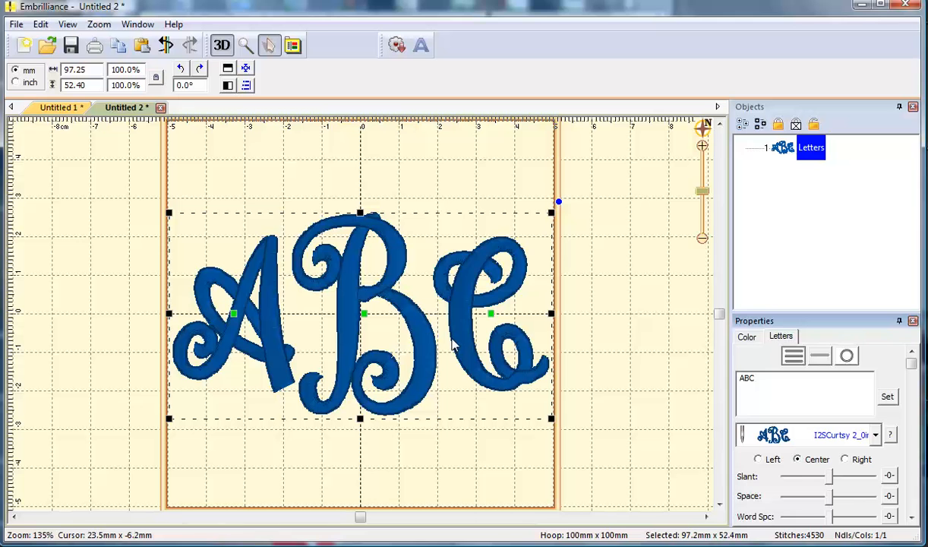
pyautogui.moveTo(722, 376)
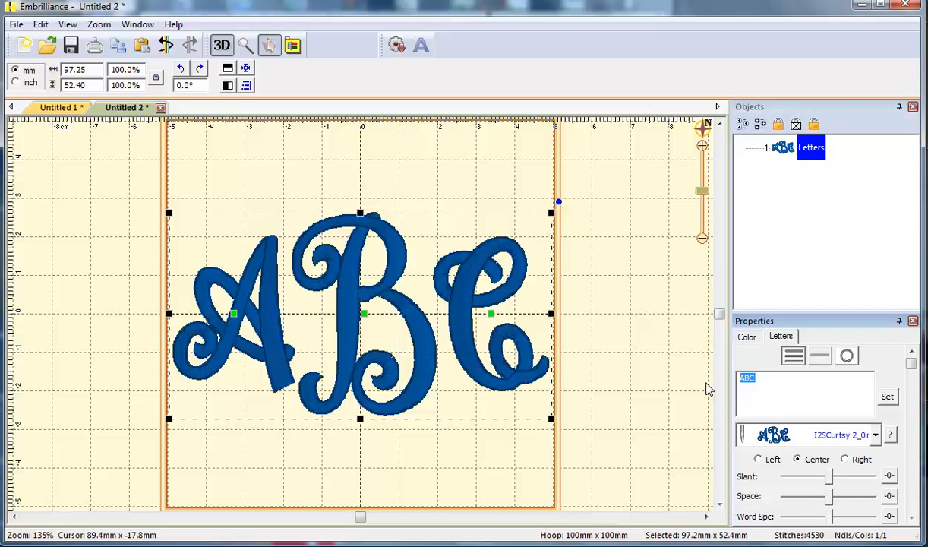
# Step: Set the monogram text to 'ehl', apply it, and deselect the lettering
pyautogui.write('e')
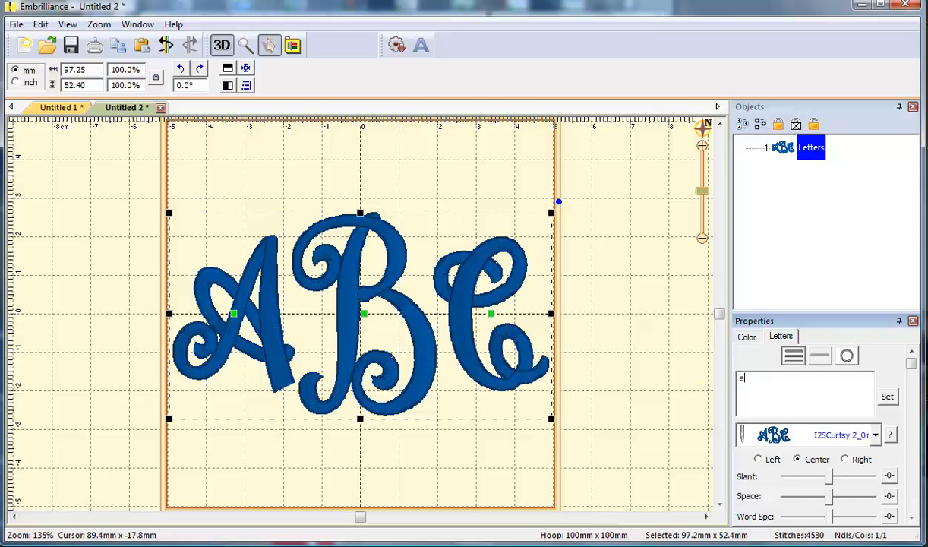
pyautogui.write('hl')
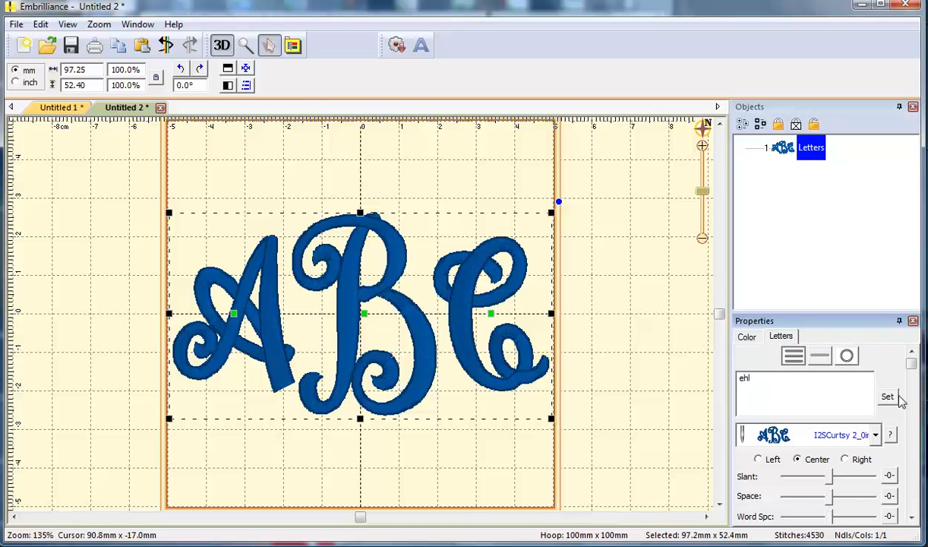
pyautogui.click(887, 397)
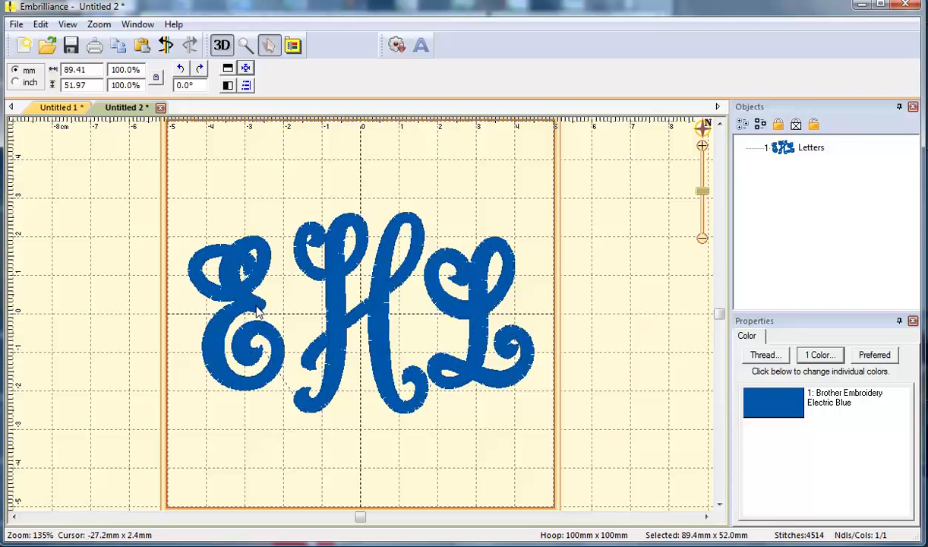
pyautogui.click(235, 319)
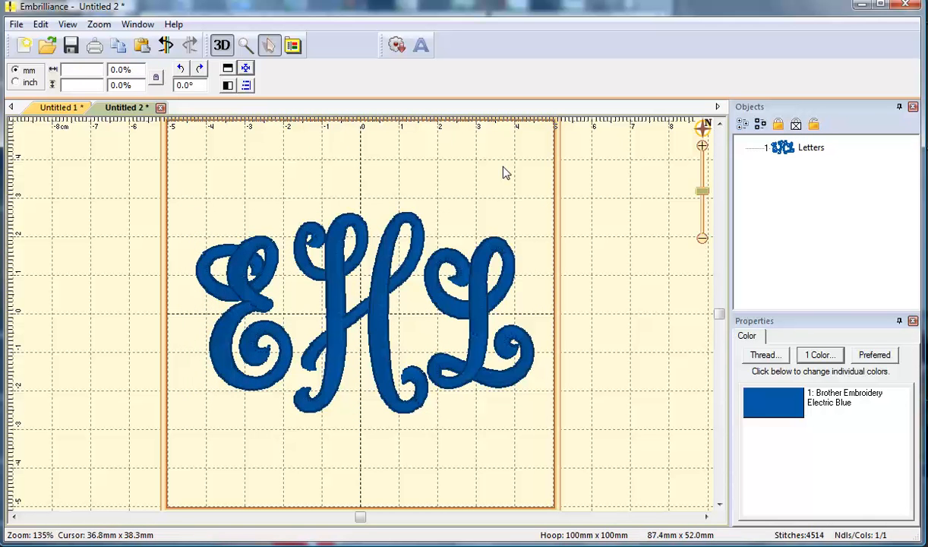
pyautogui.moveTo(334, 210)
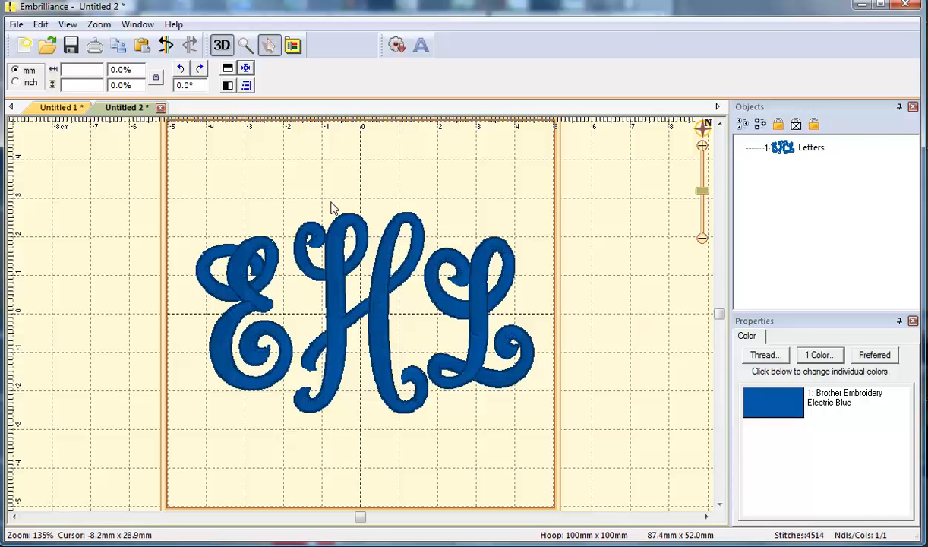
pyautogui.moveTo(377, 313)
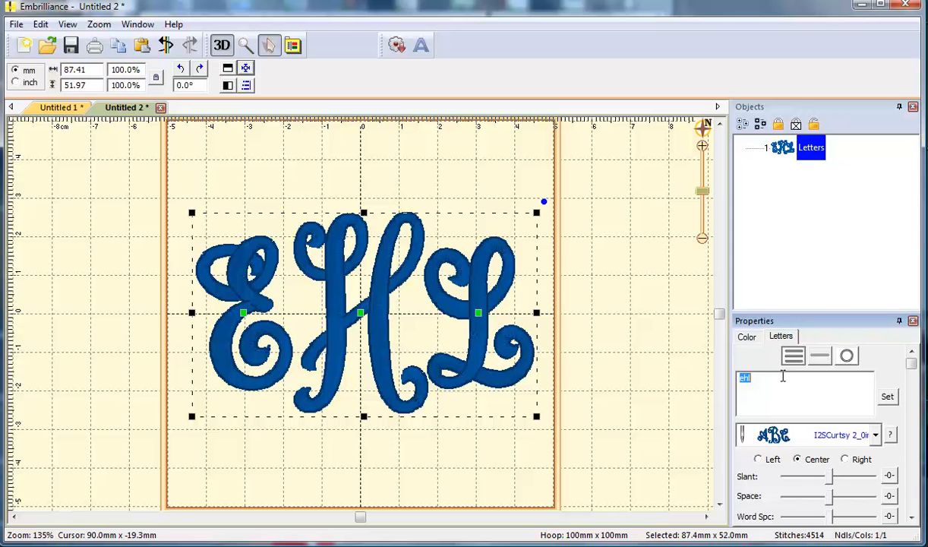
# Step: Set the monogram text back to 'ABC' and apply it
pyautogui.write('ABC')
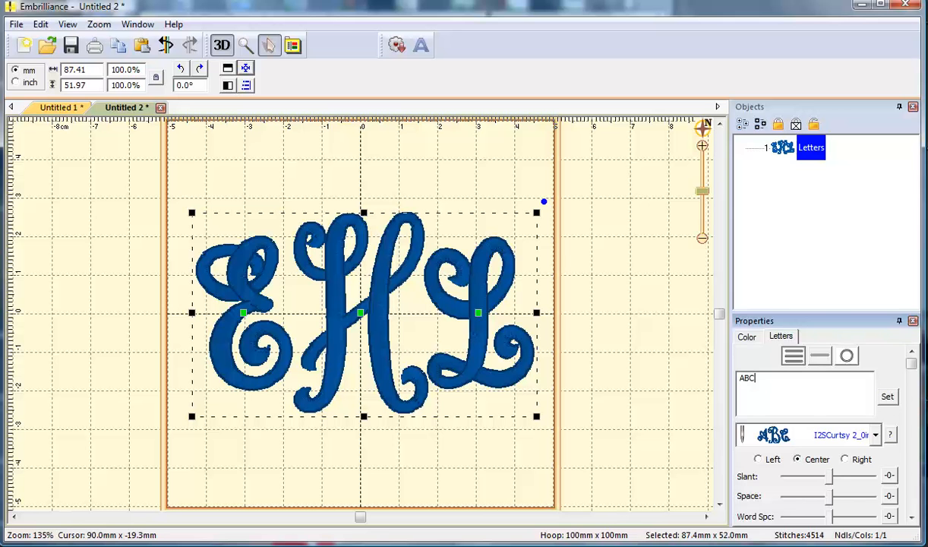
pyautogui.click(886, 394)
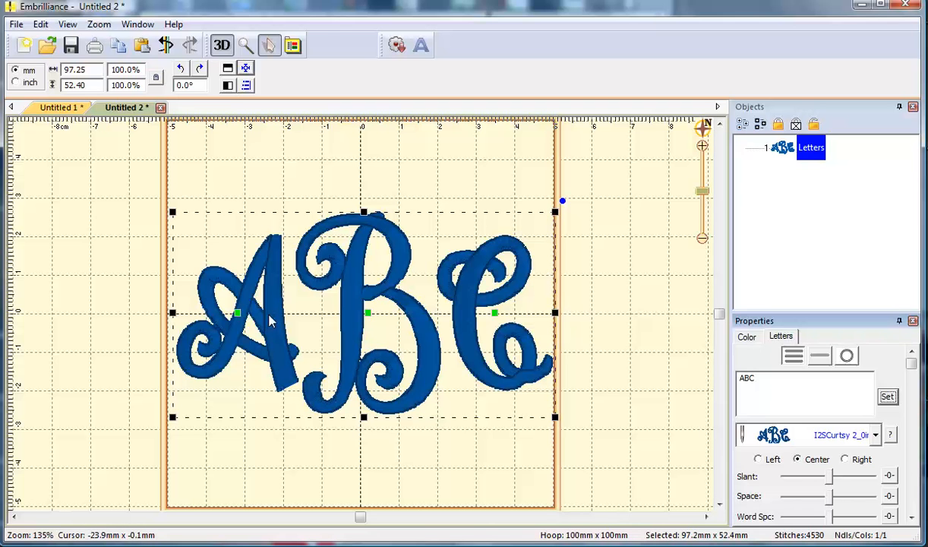
pyautogui.moveTo(515, 321)
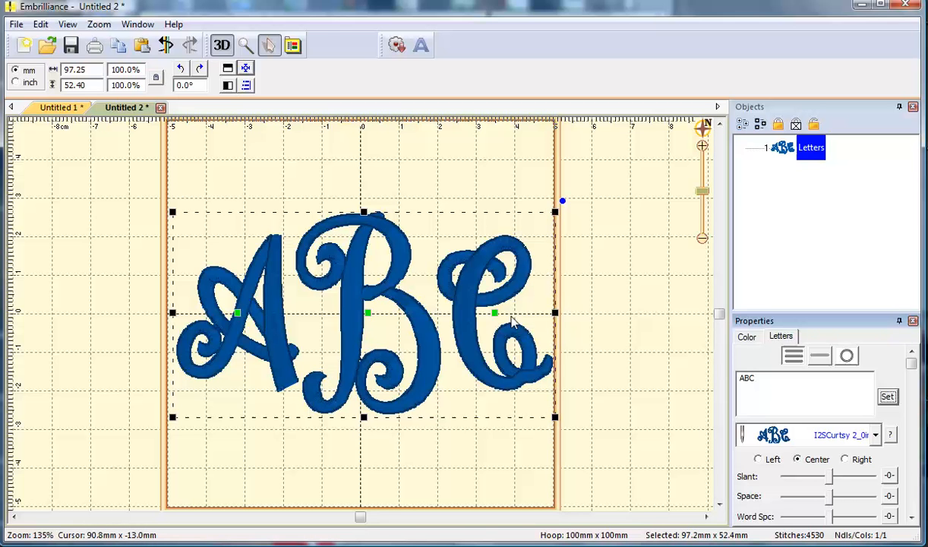
pyautogui.moveTo(368, 209)
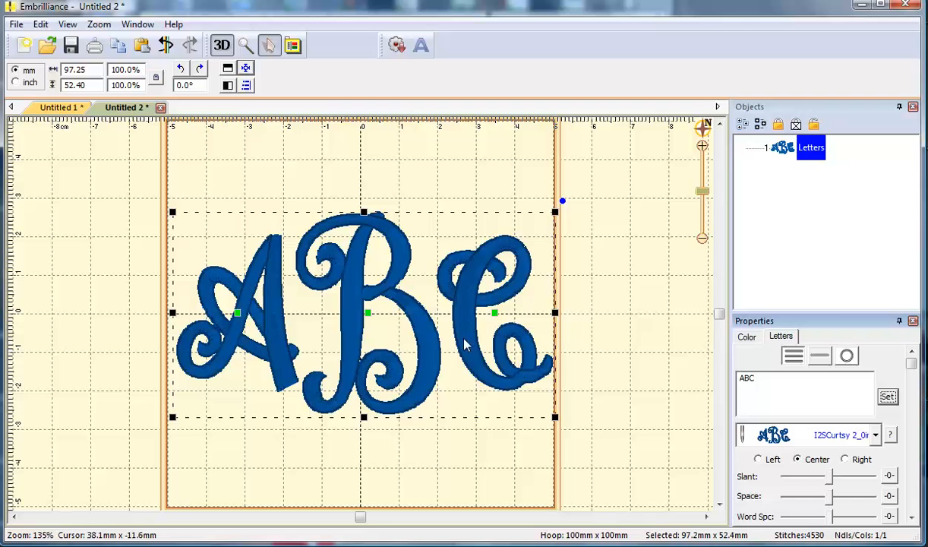
pyautogui.moveTo(492, 321)
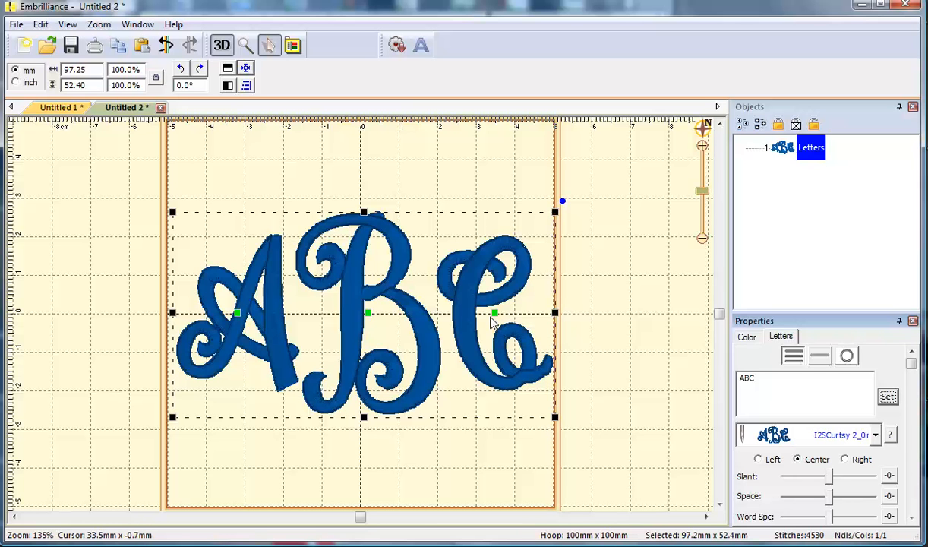
pyautogui.moveTo(422, 124)
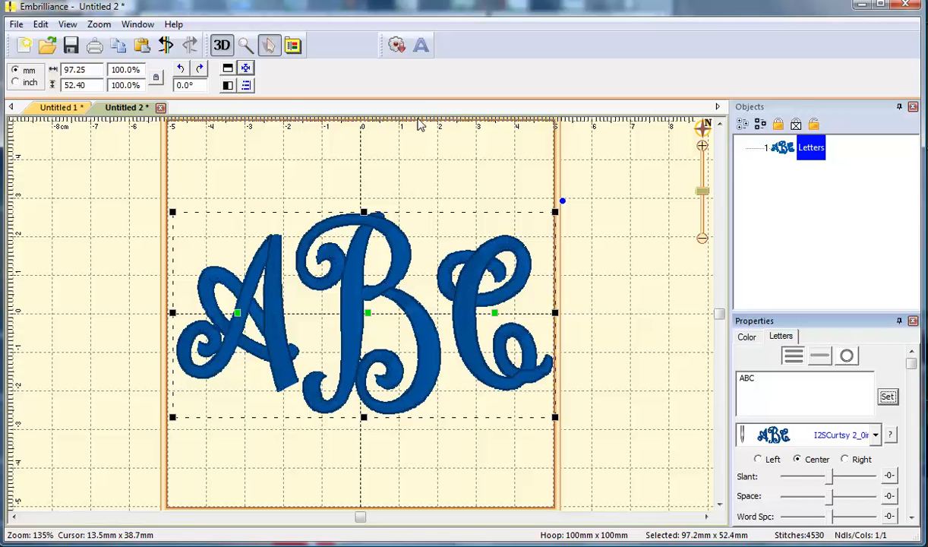
# Step: Start a new design with JTC lettering in the I2SFancyOval monogram font
pyautogui.click(24, 46)
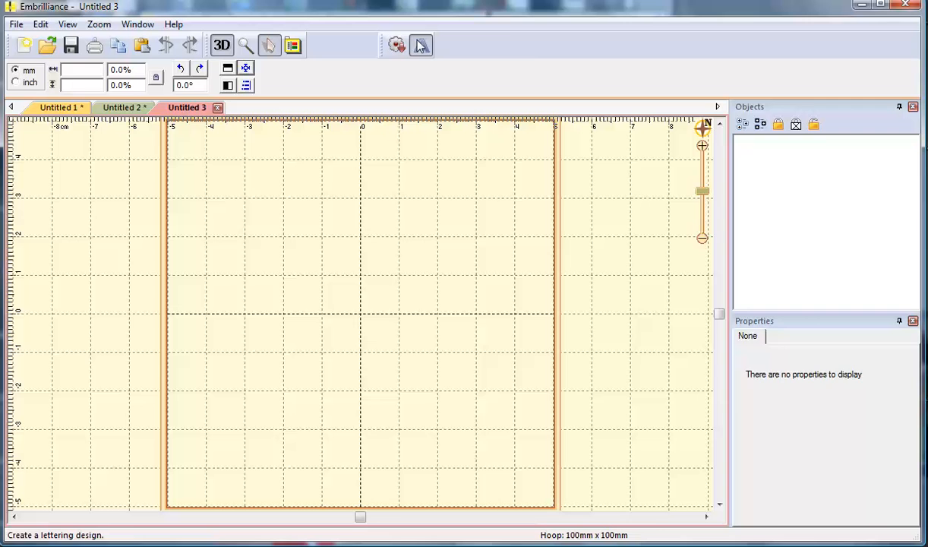
pyautogui.click(420, 46)
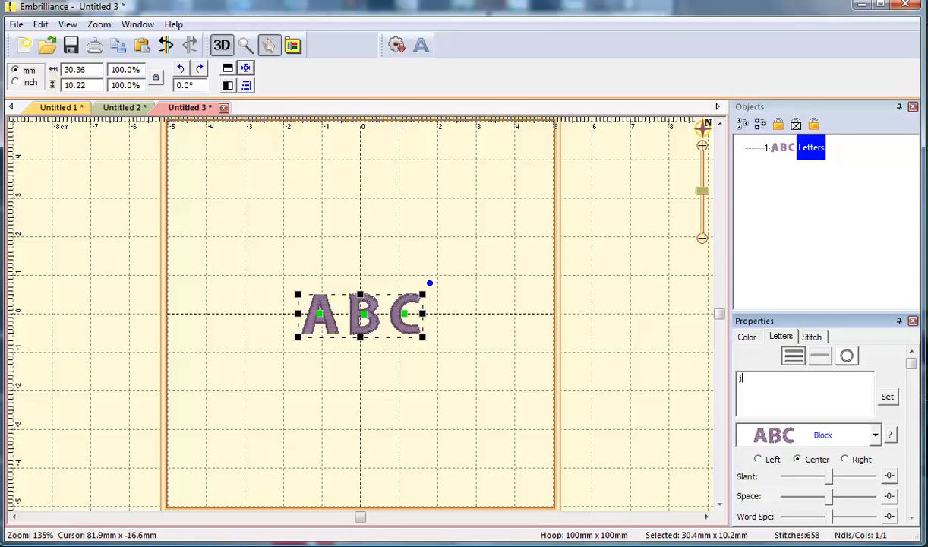
pyautogui.write('JTC')
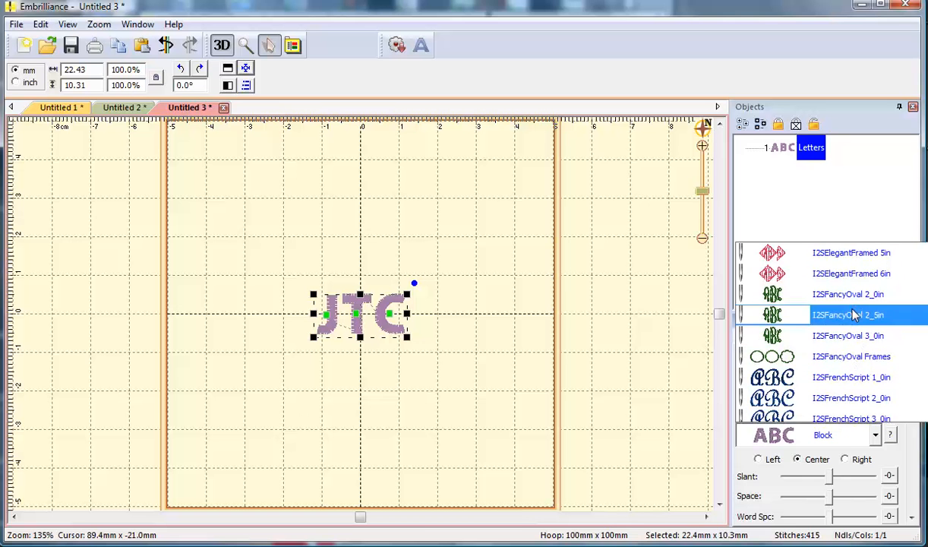
pyautogui.click(847, 314)
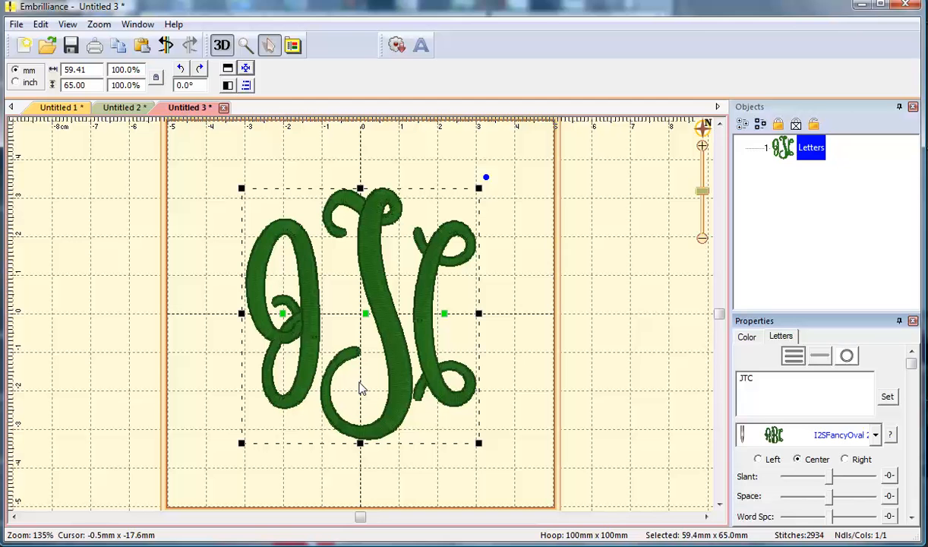
pyautogui.moveTo(598, 334)
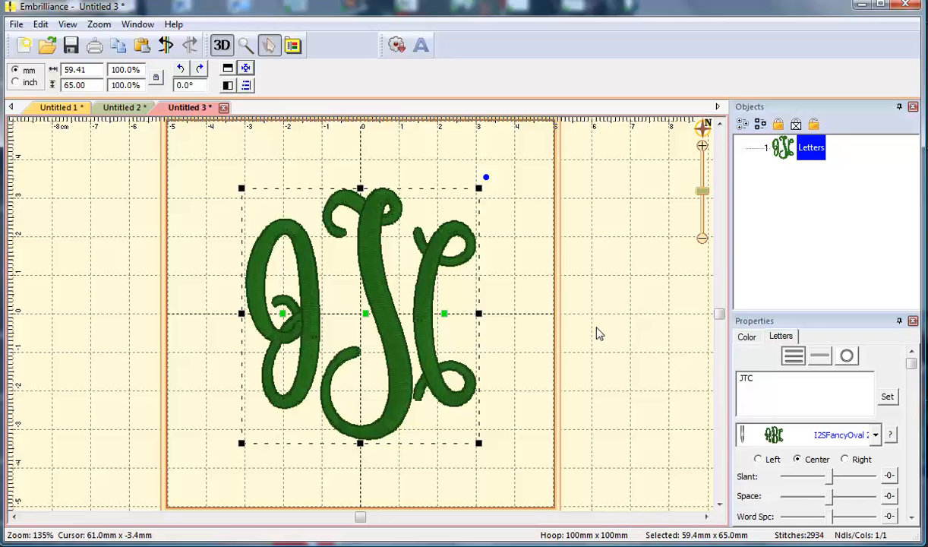
pyautogui.moveTo(525, 303)
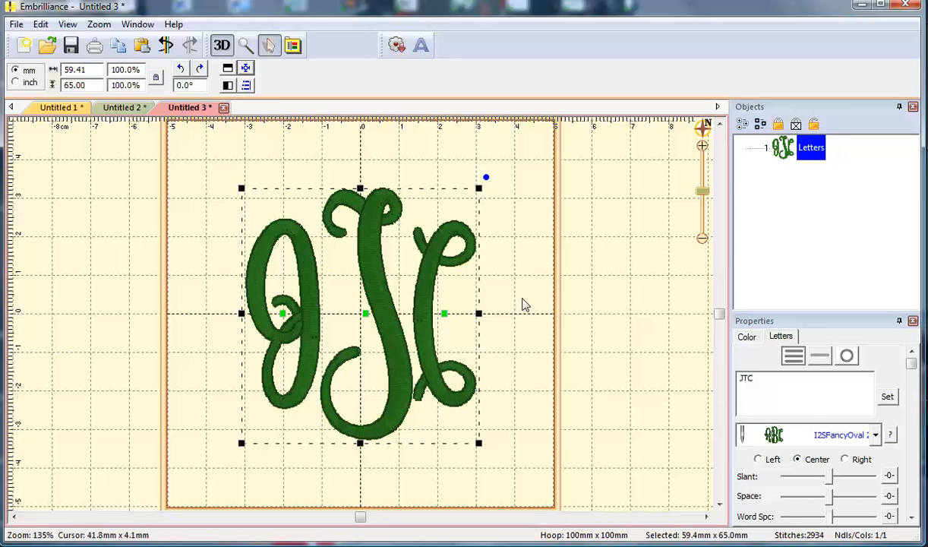
# Step: Browse the oval monogram font options in the font list
pyautogui.click(875, 434)
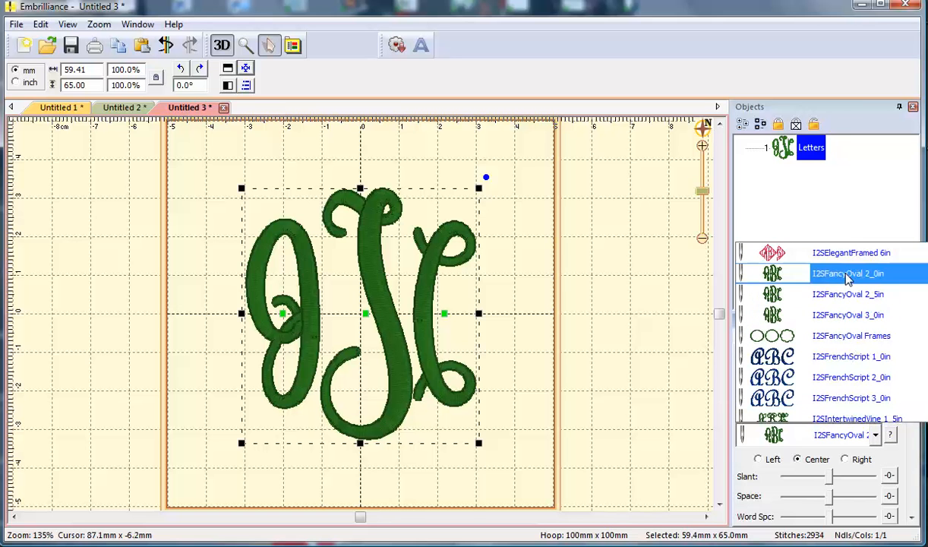
pyautogui.click(847, 314)
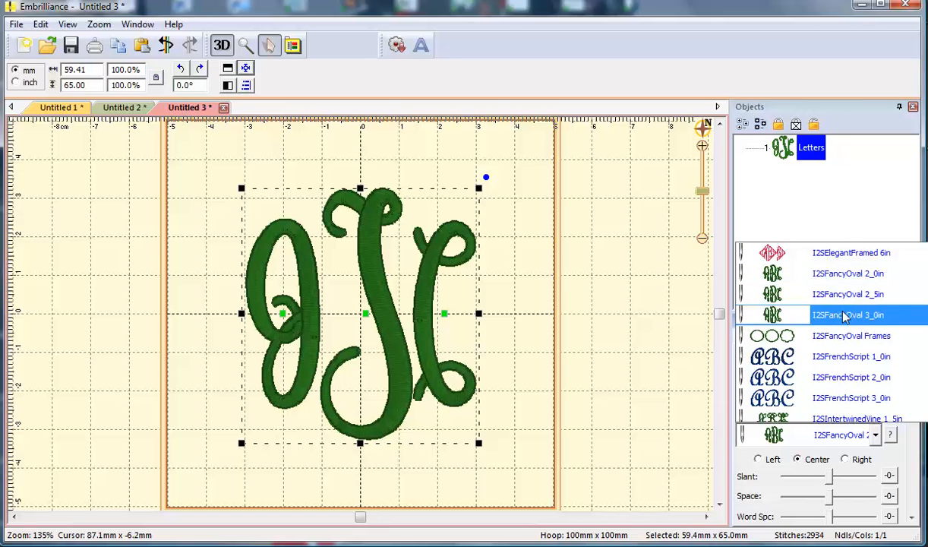
pyautogui.click(850, 336)
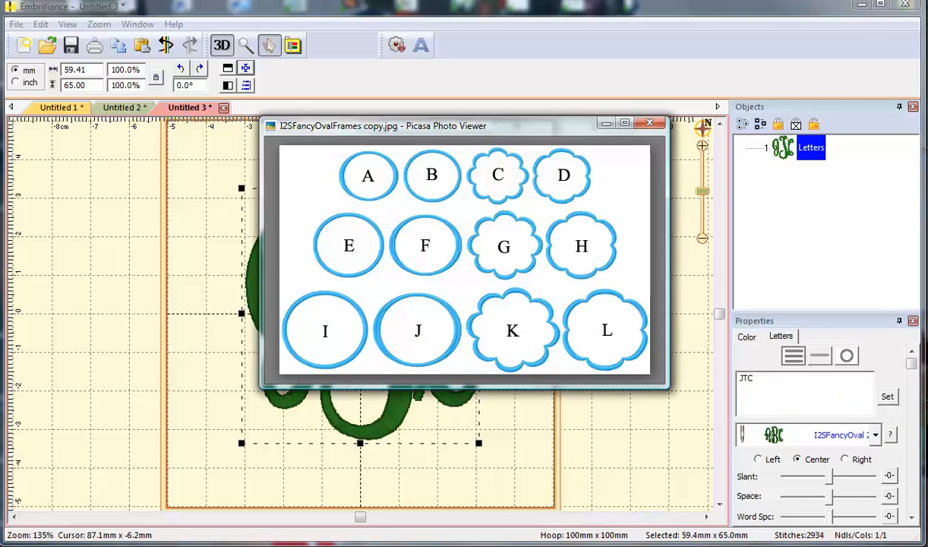
pyautogui.moveTo(322, 234)
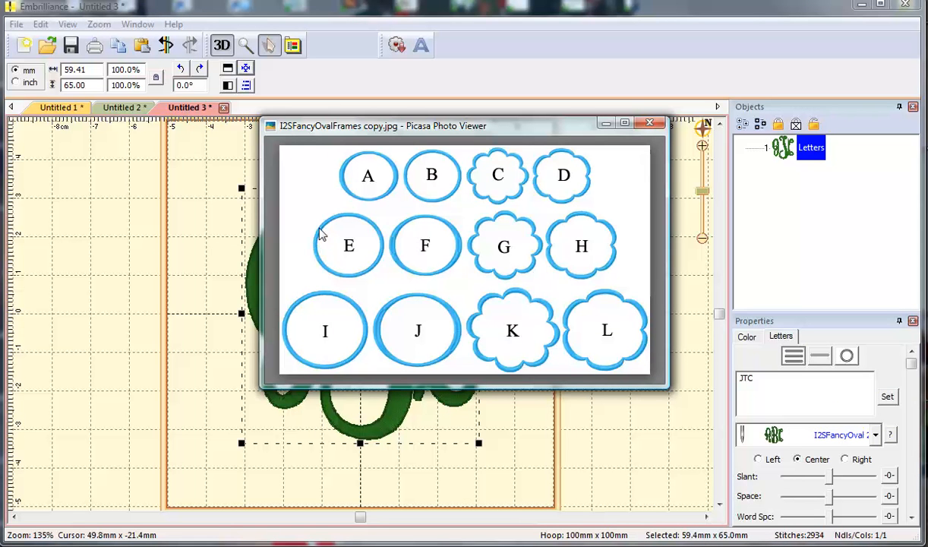
pyautogui.moveTo(534, 180)
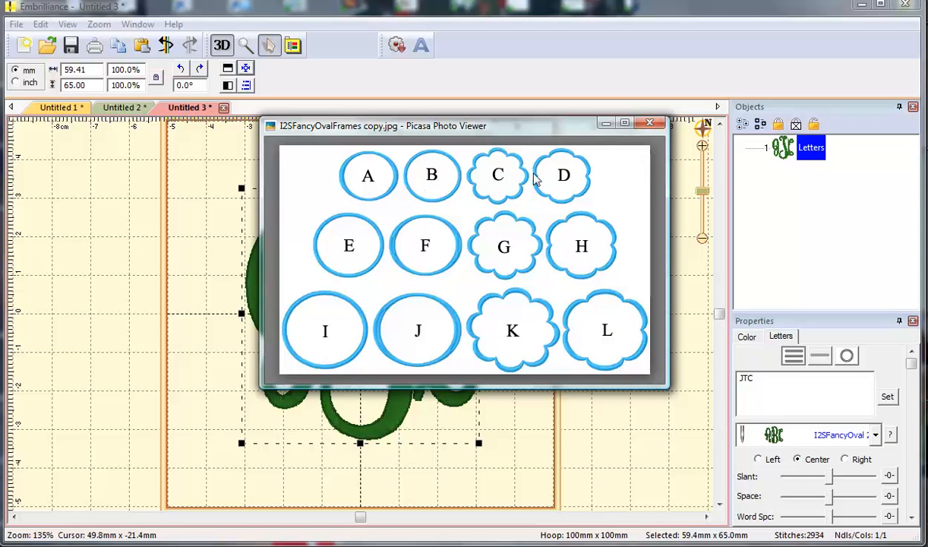
pyautogui.moveTo(549, 176)
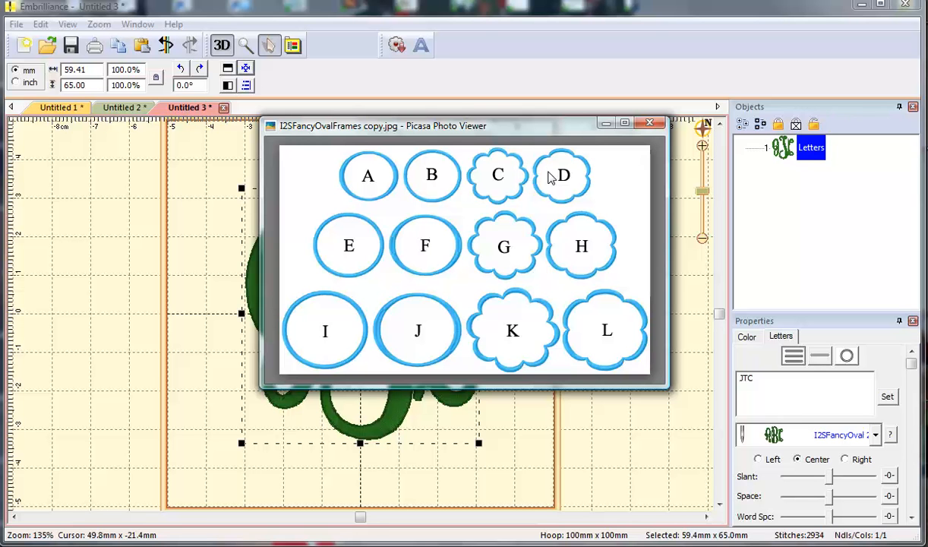
pyautogui.moveTo(498, 255)
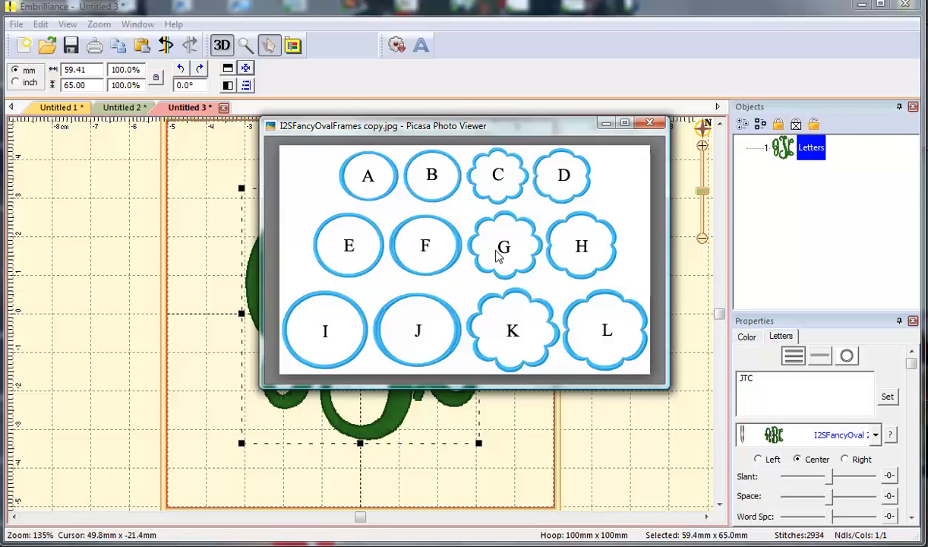
pyautogui.moveTo(340, 252)
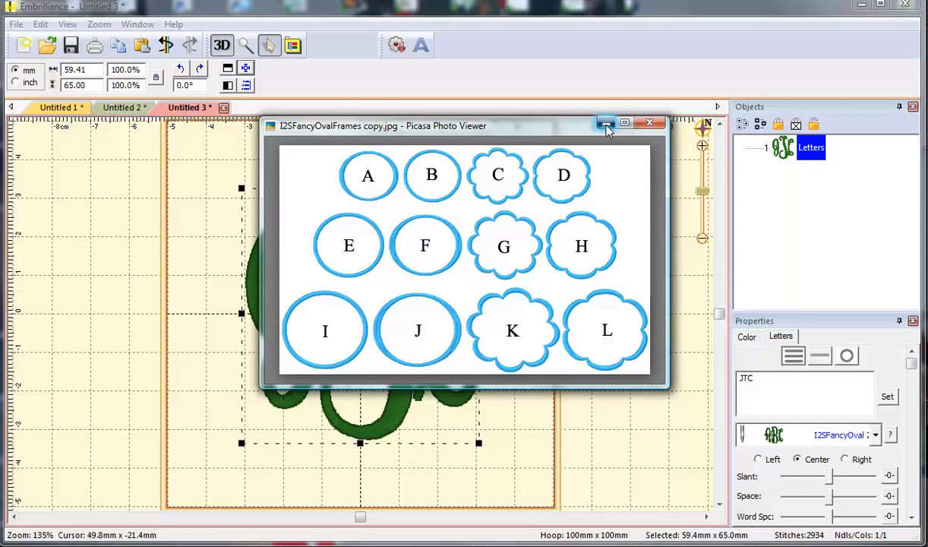
# Step: Return to the design and add a second lettering object using the oval frames font
pyautogui.click(650, 121)
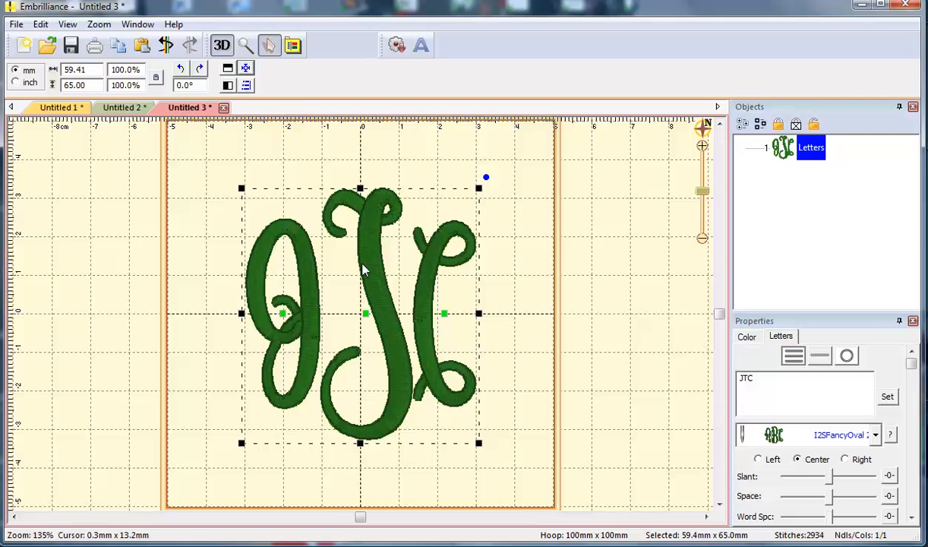
pyautogui.click(421, 46)
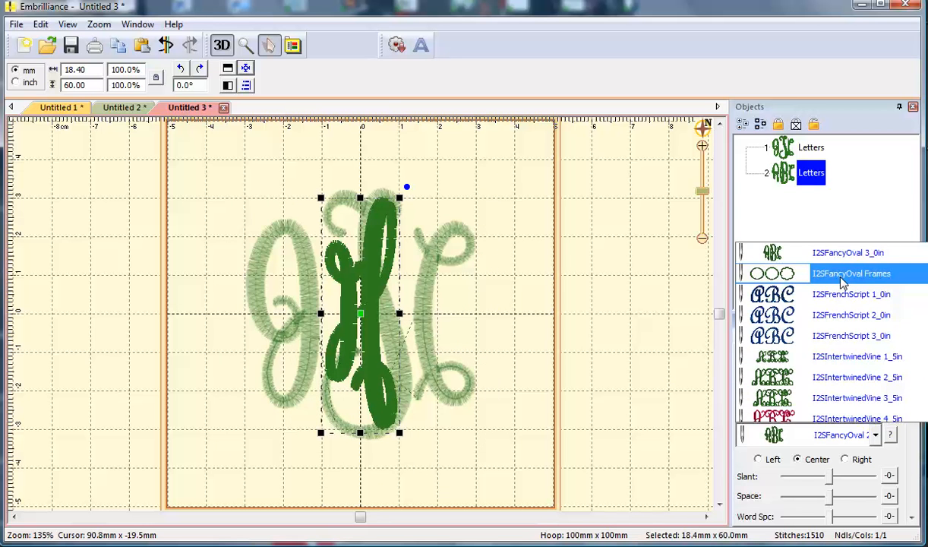
pyautogui.click(850, 273)
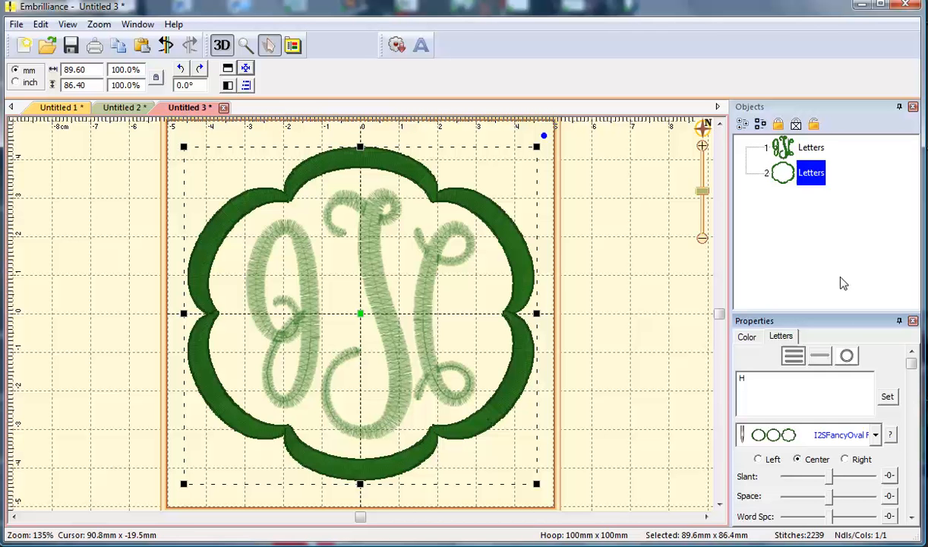
pyautogui.moveTo(361, 314)
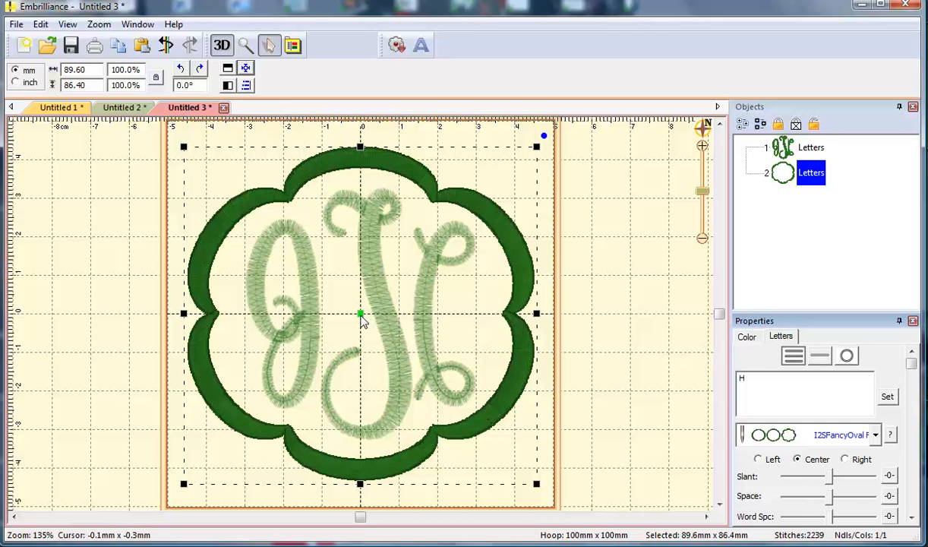
pyautogui.click(810, 147)
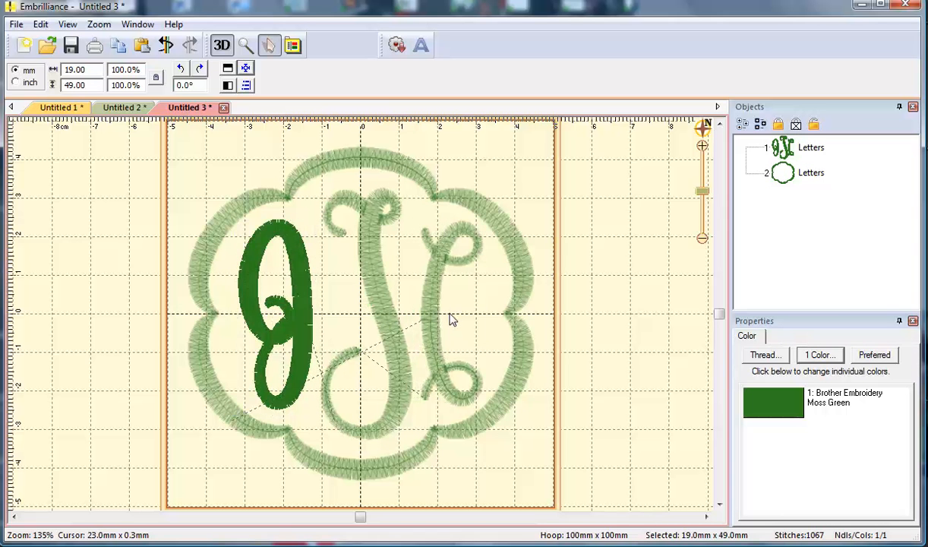
pyautogui.click(448, 318)
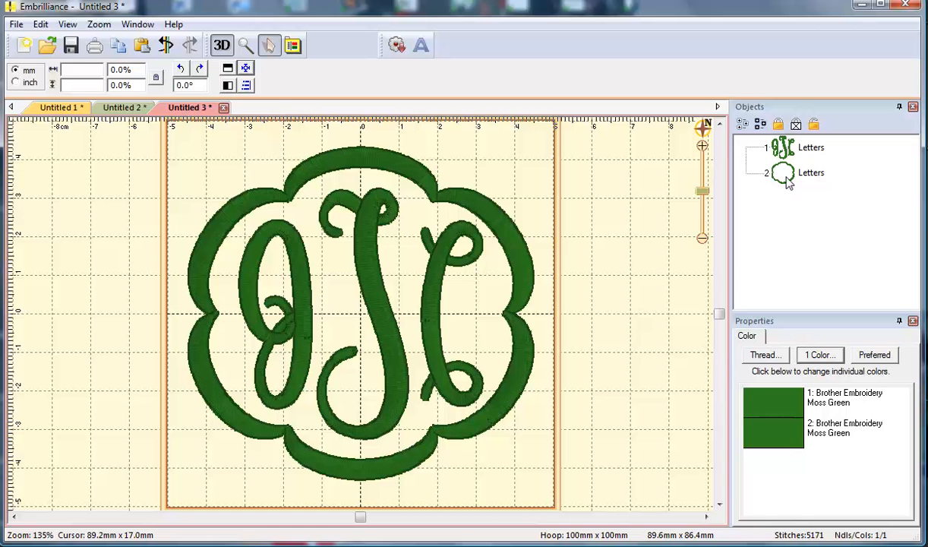
# Step: Set the scalloped frame's thread colour to 42 Brother Embroidery Tangerine
pyautogui.click(811, 174)
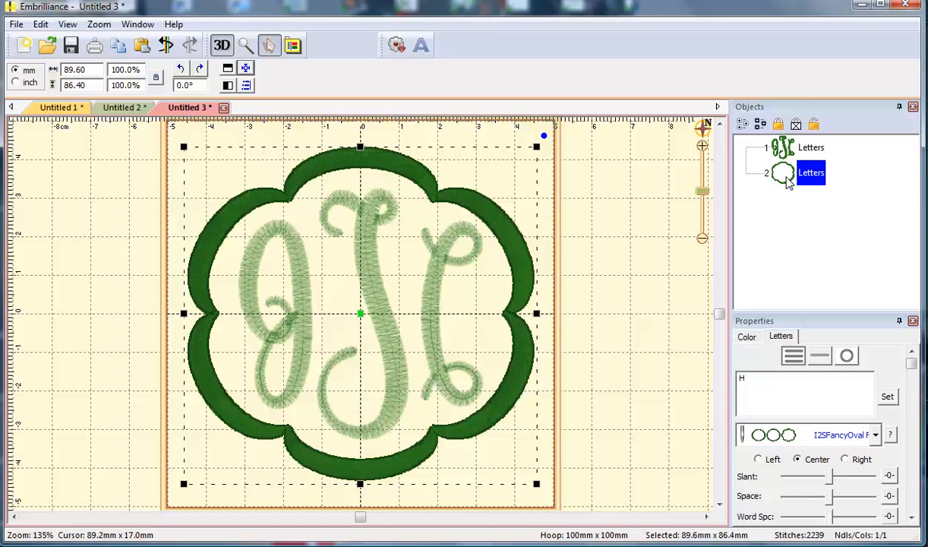
pyautogui.moveTo(780, 276)
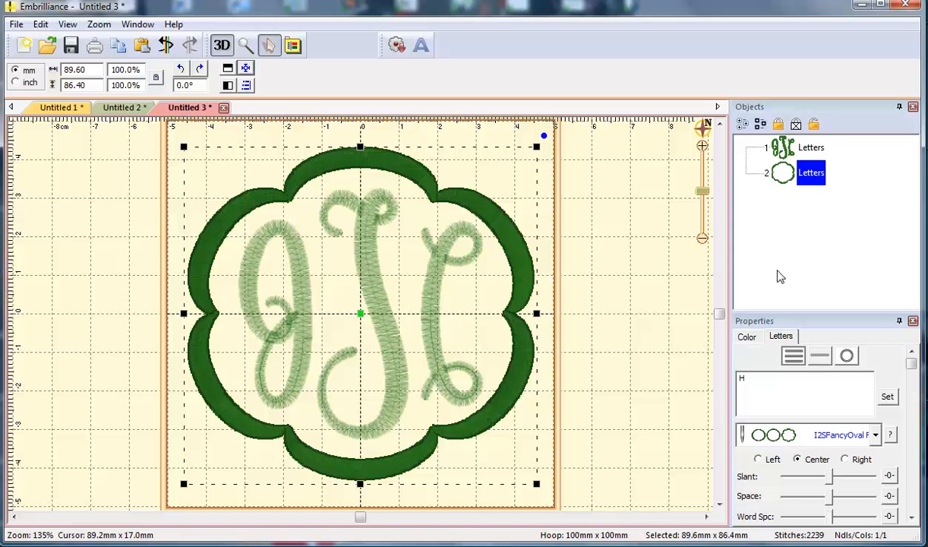
pyautogui.click(747, 337)
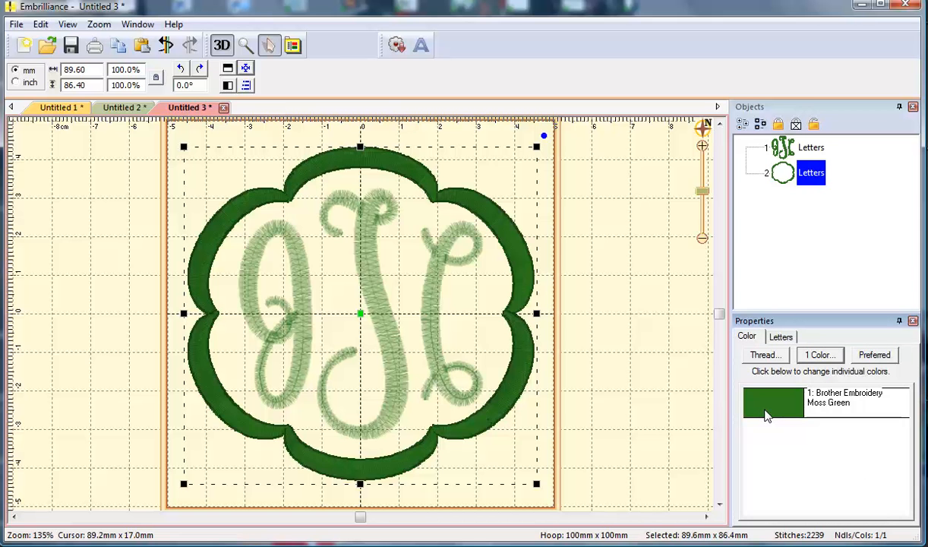
pyautogui.click(763, 355)
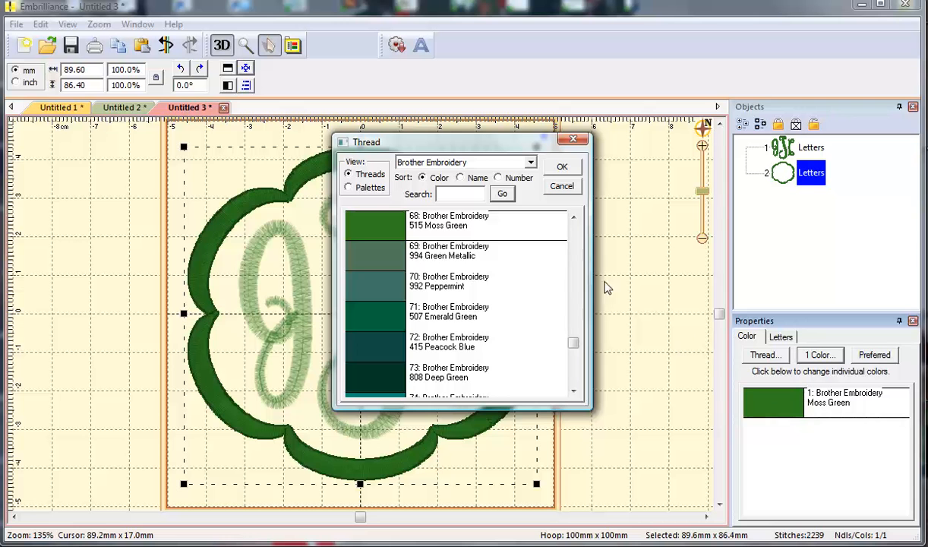
pyautogui.scroll(3)
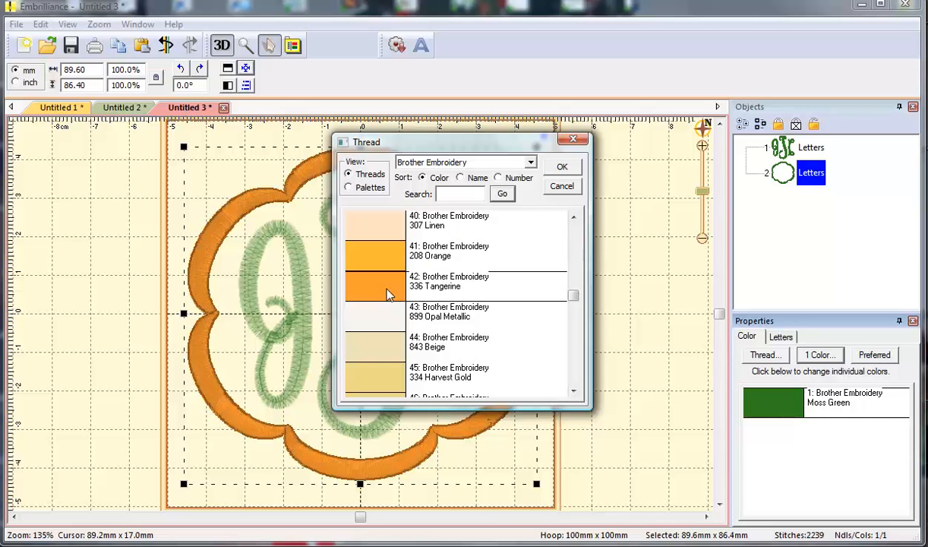
pyautogui.click(562, 165)
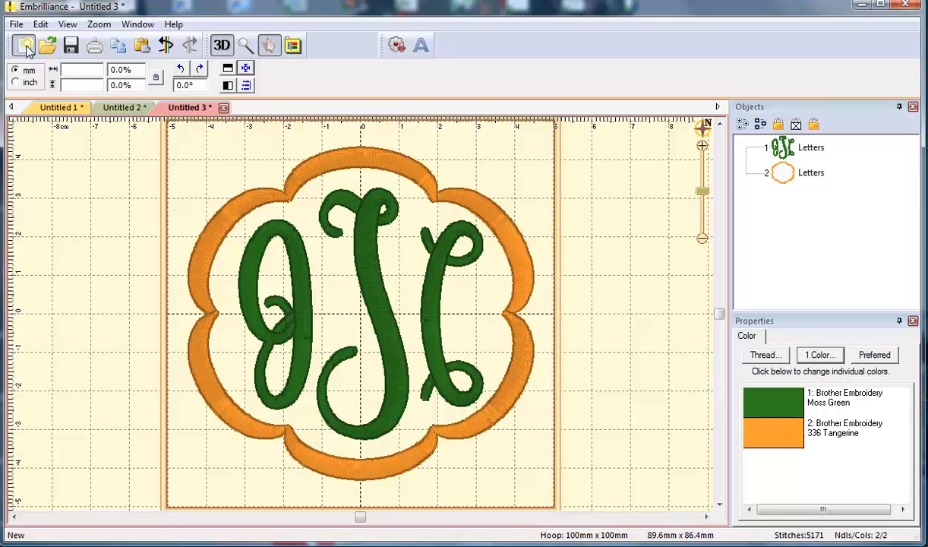
# Step: Start a new design with ABC lettering and scroll the font list toward 12S Natural Circle
pyautogui.click(24, 45)
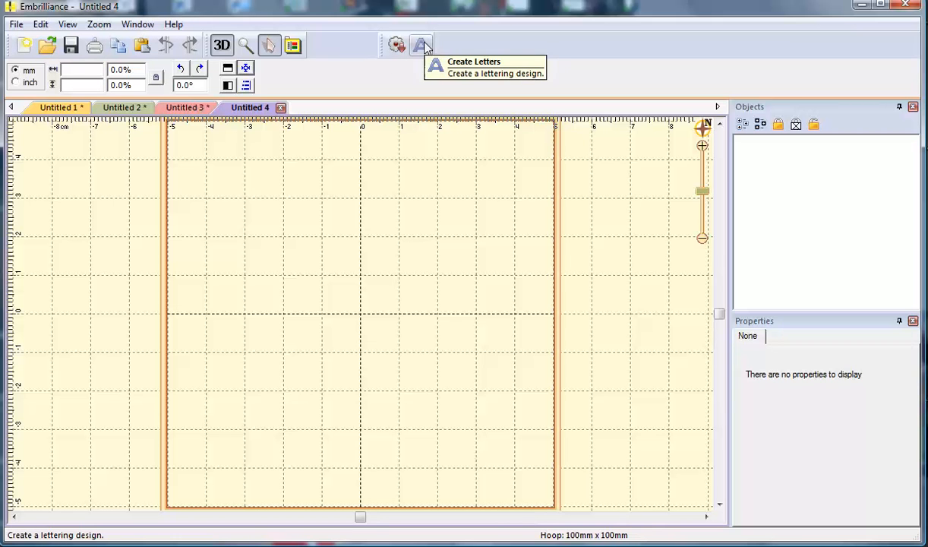
pyautogui.click(420, 46)
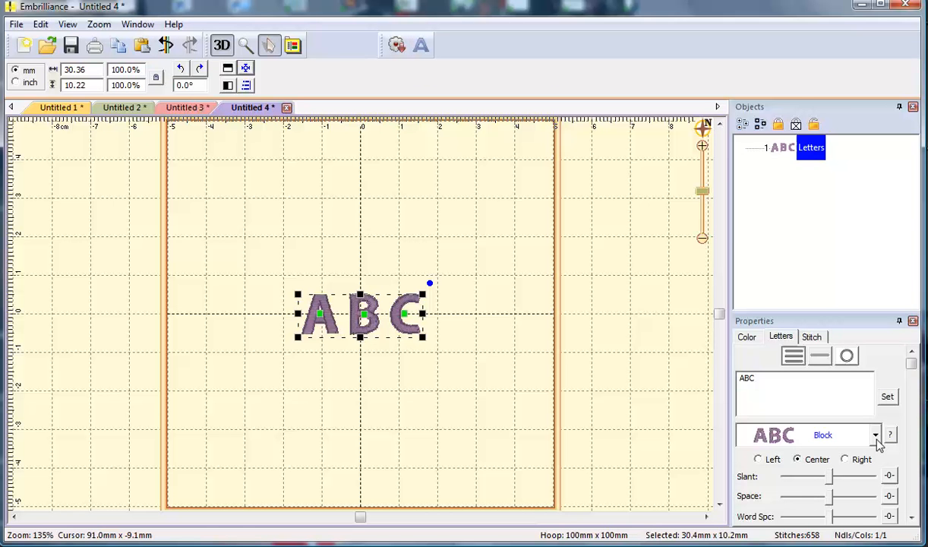
pyautogui.click(874, 434)
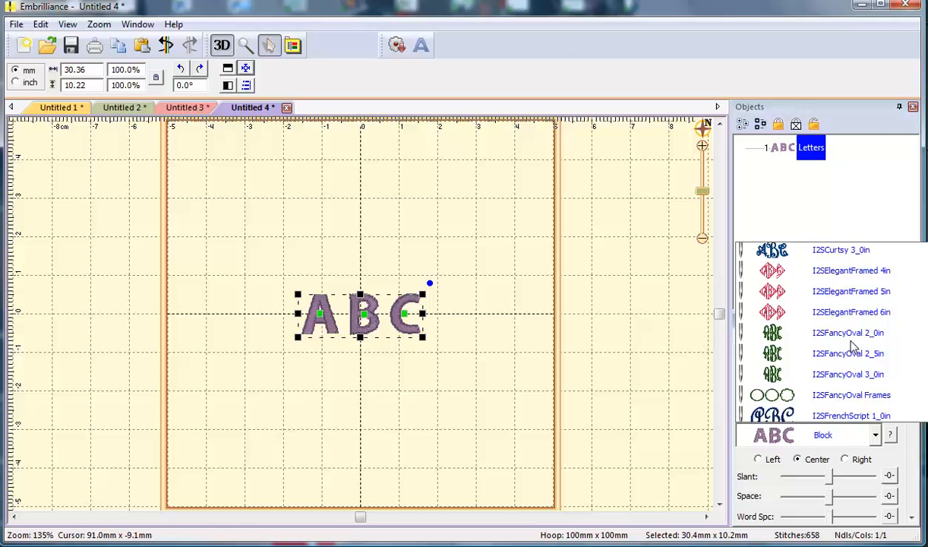
pyautogui.scroll(-3)
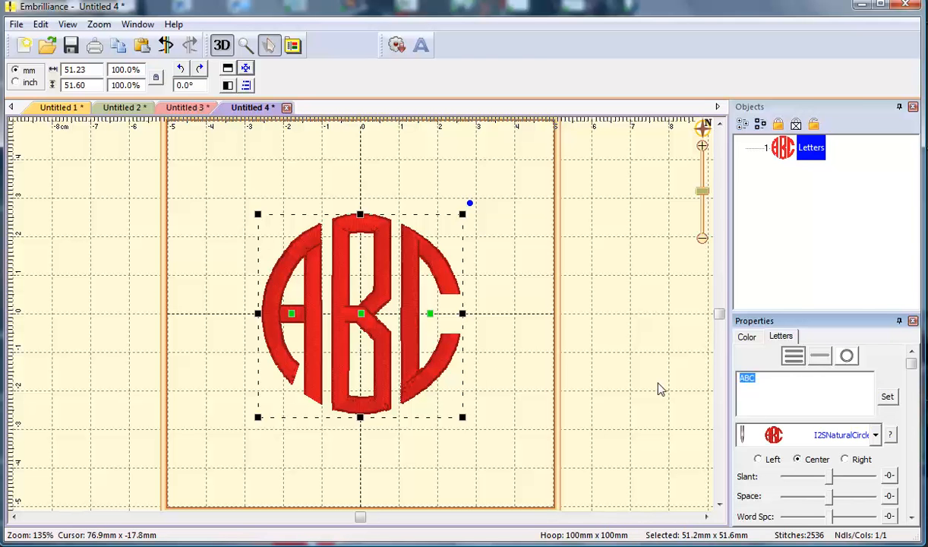
# Step: Set the monogram letters to XYZ so the red circle design reads XYZ
pyautogui.write('X')
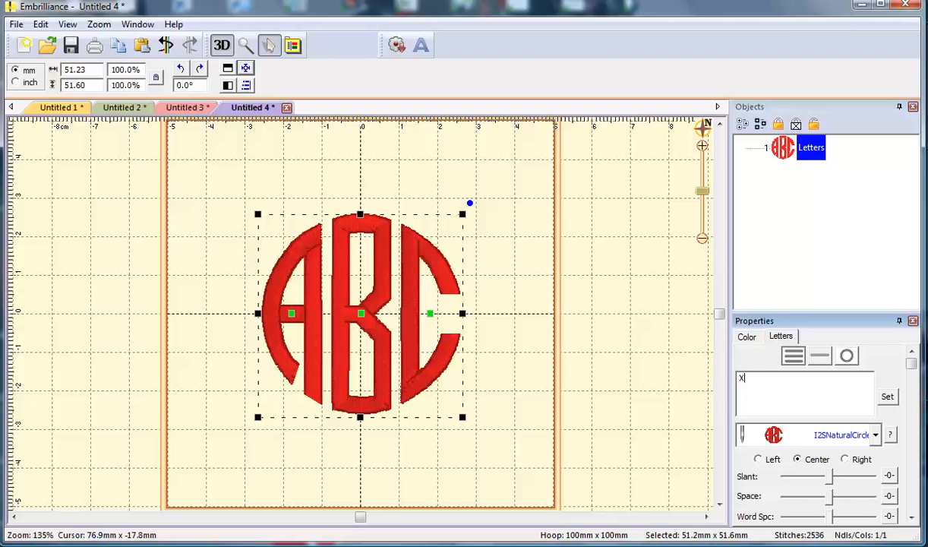
pyautogui.write('YZ')
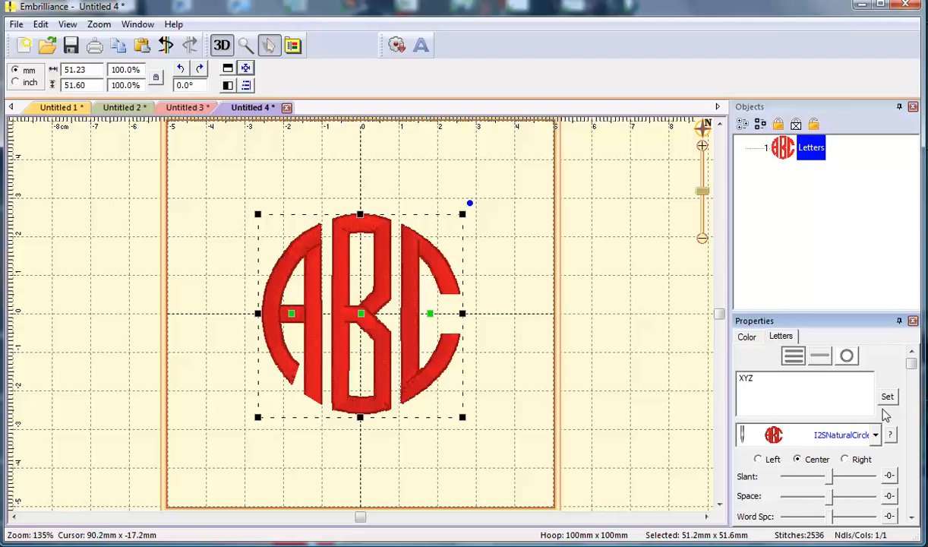
pyautogui.click(886, 395)
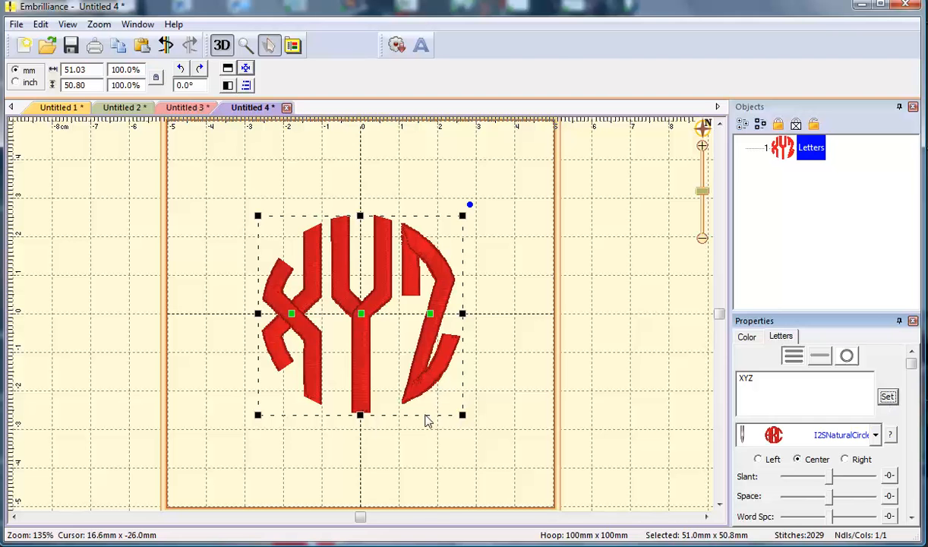
pyautogui.moveTo(604, 361)
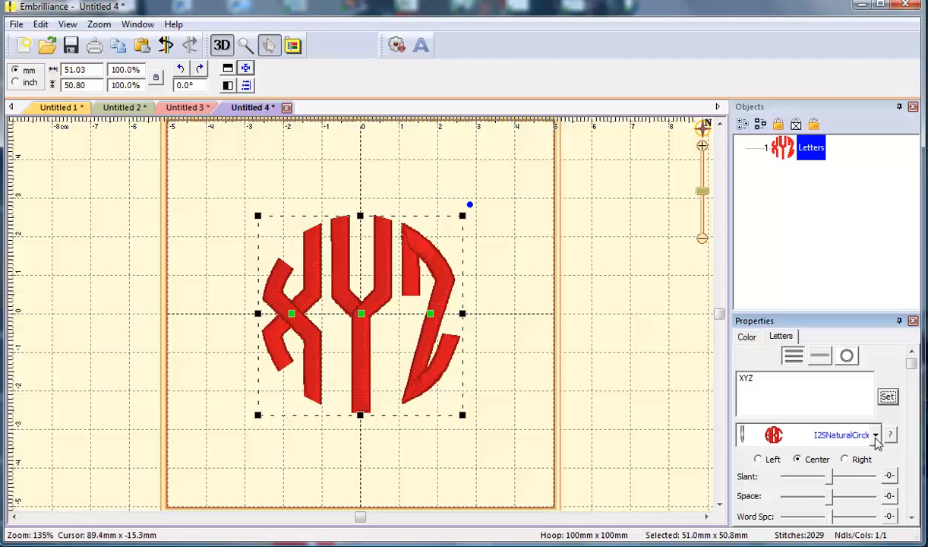
pyautogui.click(874, 434)
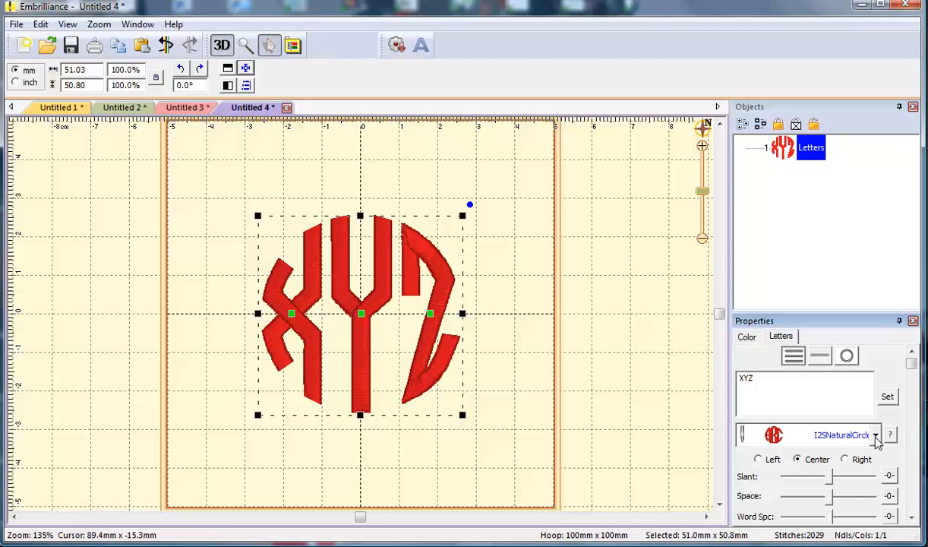
pyautogui.moveTo(382, 82)
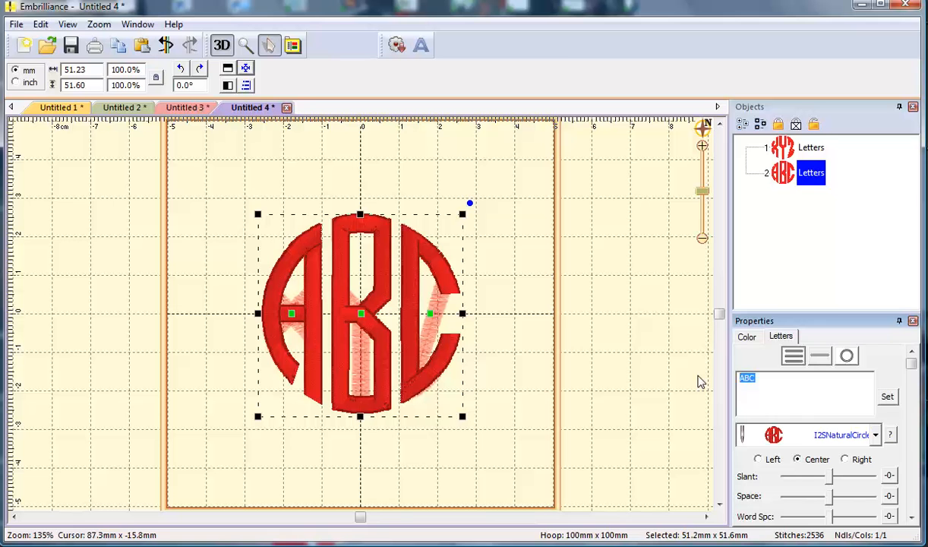
# Step: Make the new lettering a Natural Circle template frame and reorder the XYZ object against it
pyautogui.click(874, 434)
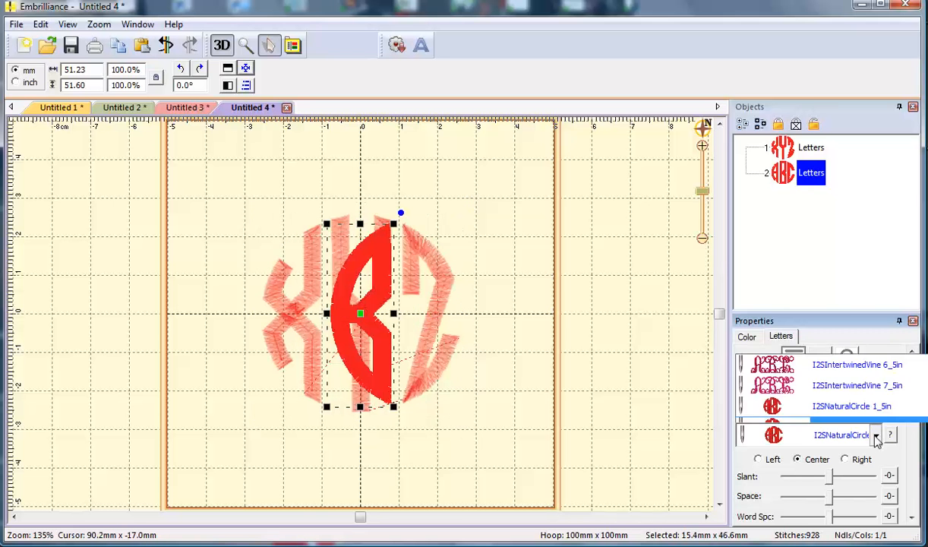
pyautogui.click(841, 405)
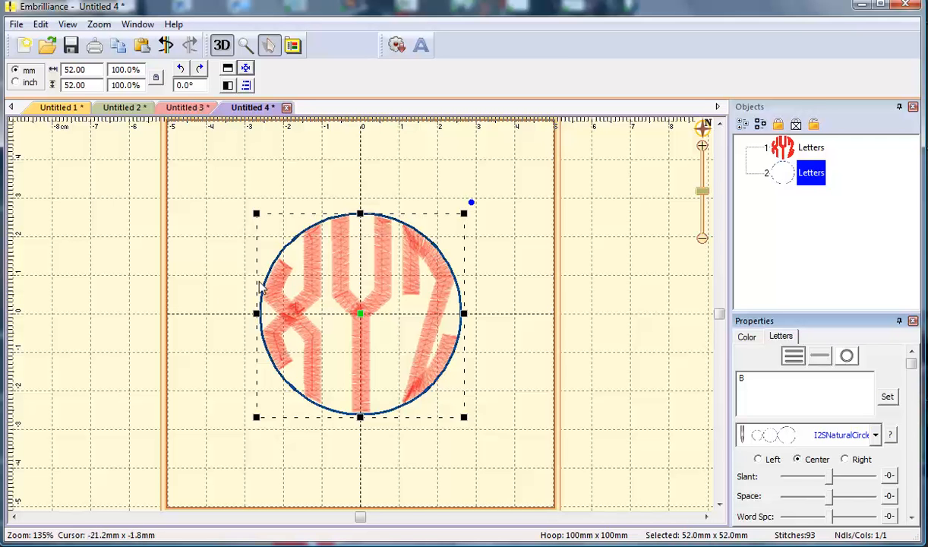
pyautogui.click(811, 148)
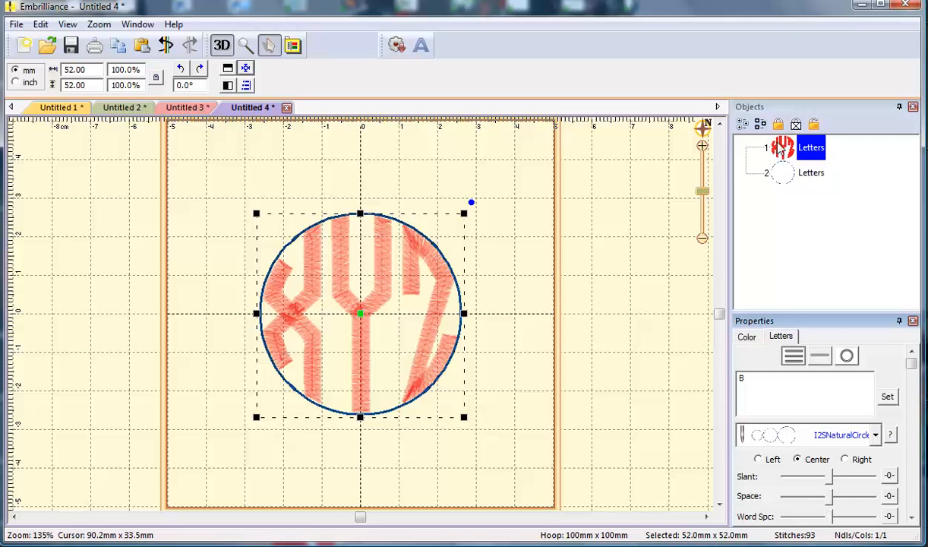
pyautogui.click(811, 173)
pyautogui.write('MN')
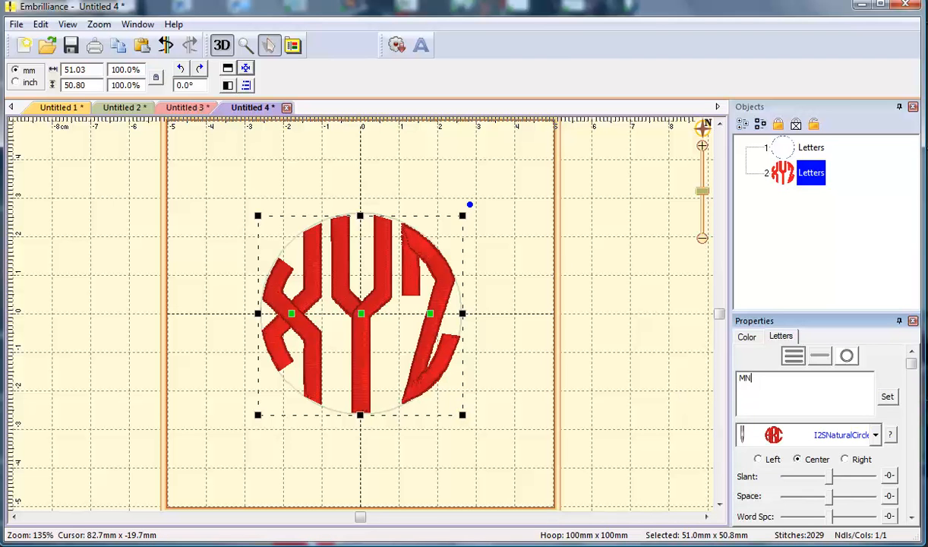
# Step: Set the monogram to MNO and select it for centering over the template circle
pyautogui.write('O')
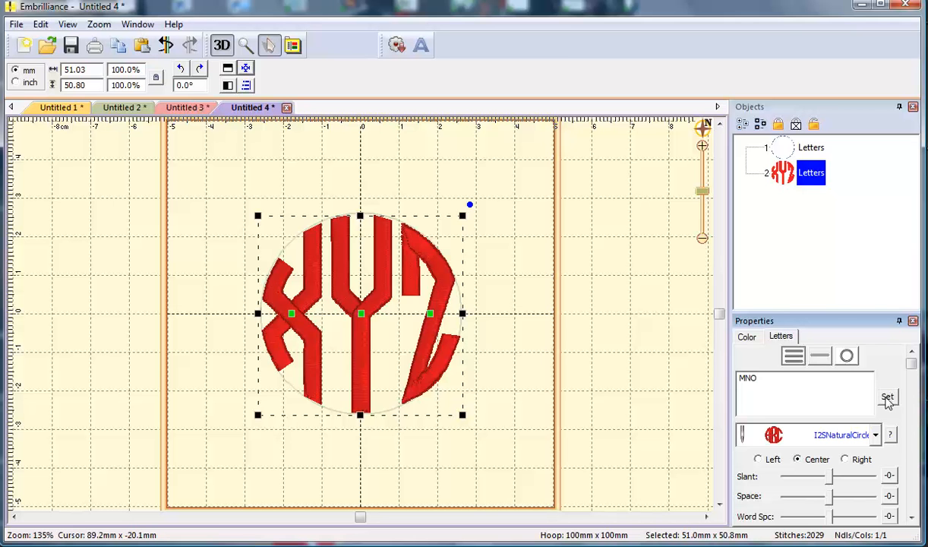
pyautogui.click(886, 394)
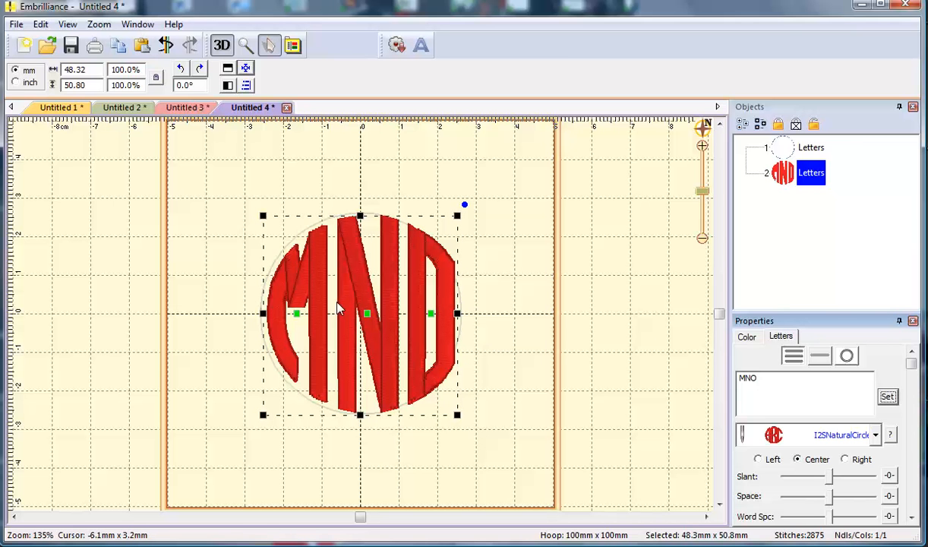
pyautogui.moveTo(343, 305)
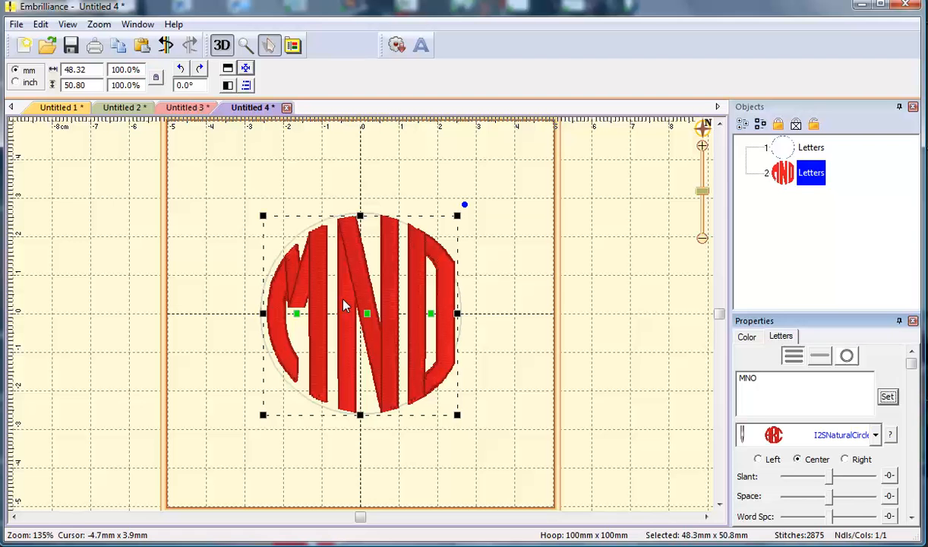
pyautogui.moveTo(459, 265)
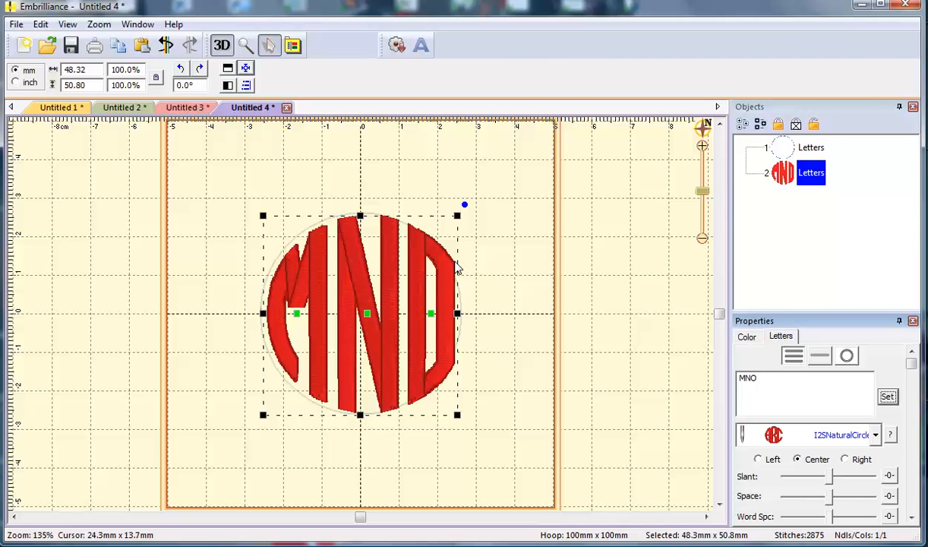
pyautogui.moveTo(468, 341)
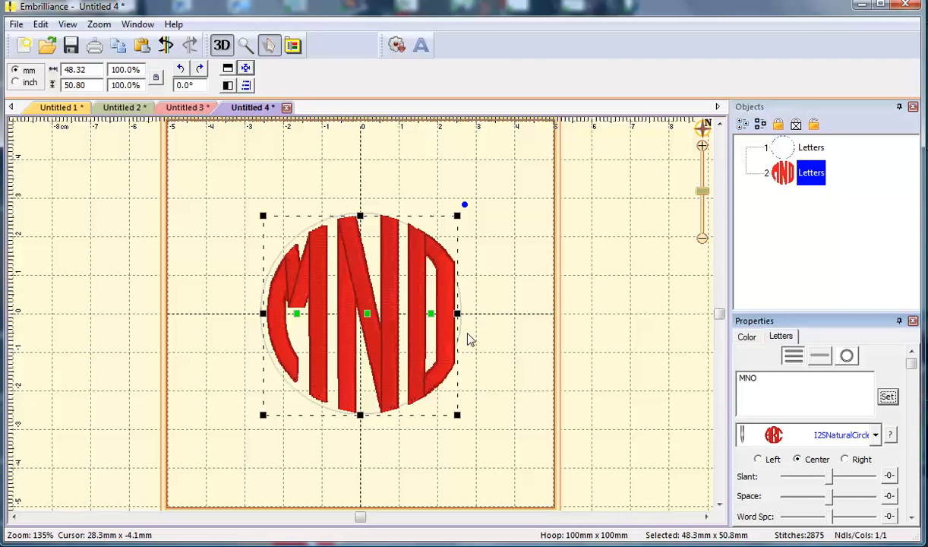
pyautogui.moveTo(394, 337)
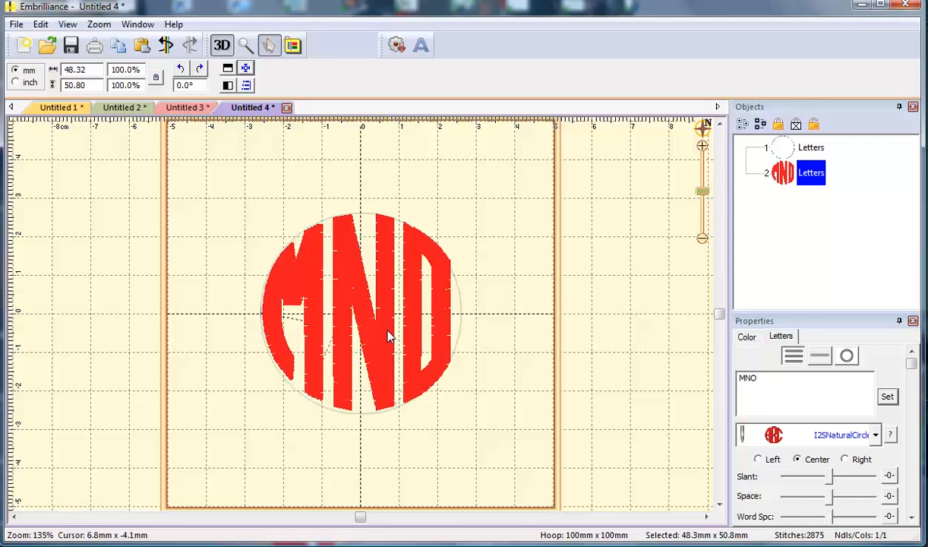
pyautogui.click(387, 337)
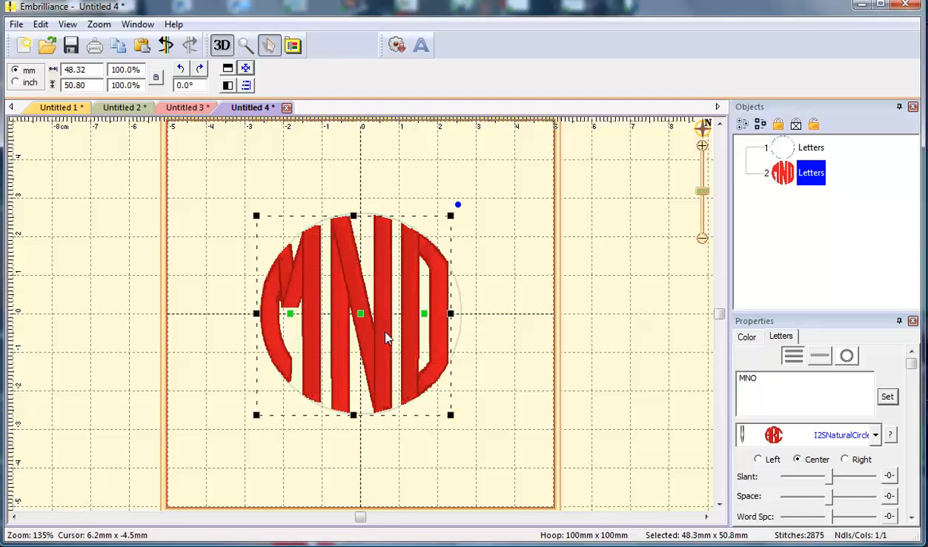
pyautogui.moveTo(643, 244)
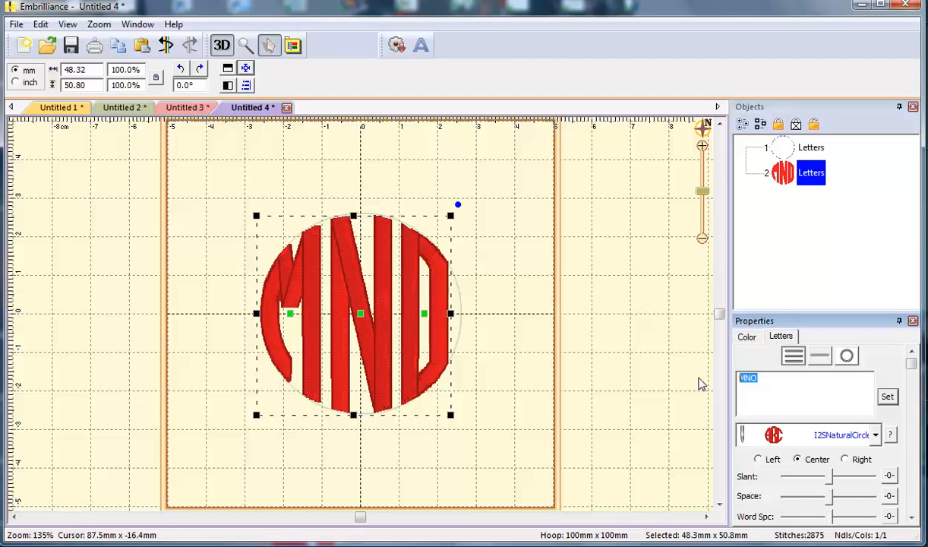
# Step: Set the monogram to LLL and reposition the middle L so the letters fit the circle
pyautogui.write('J')
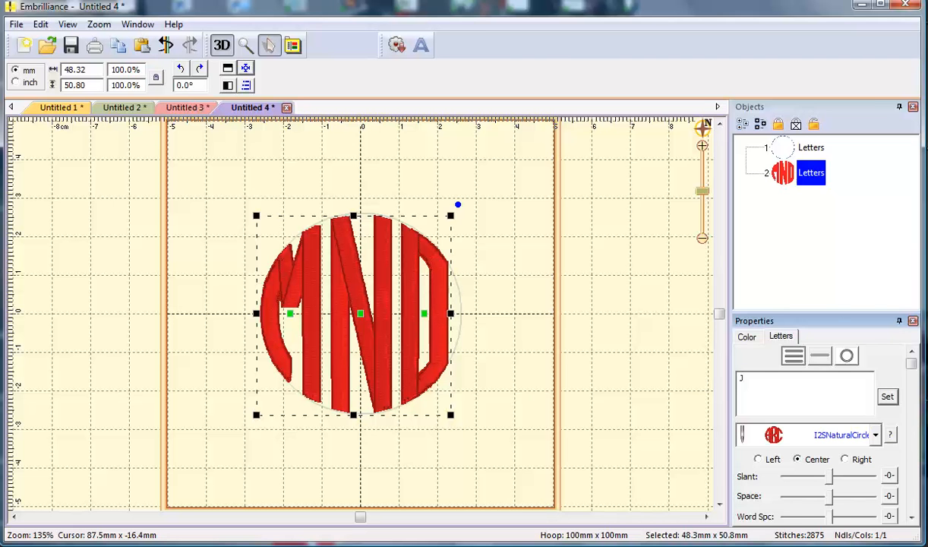
pyautogui.write('JJ')
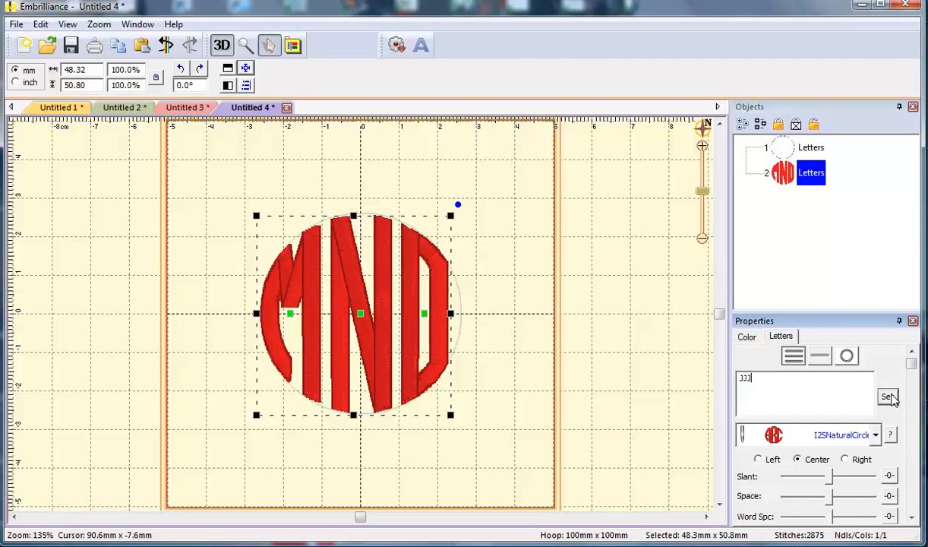
pyautogui.click(886, 394)
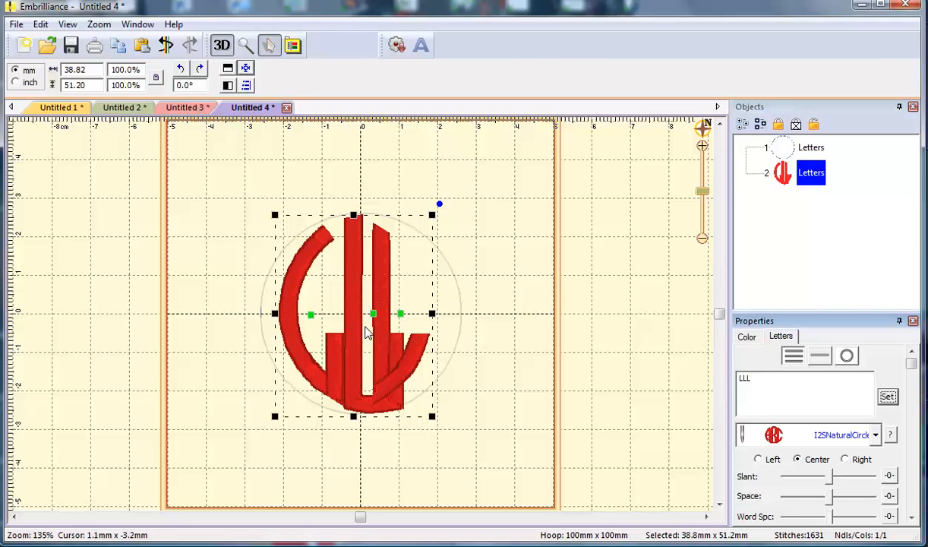
pyautogui.moveTo(380, 321)
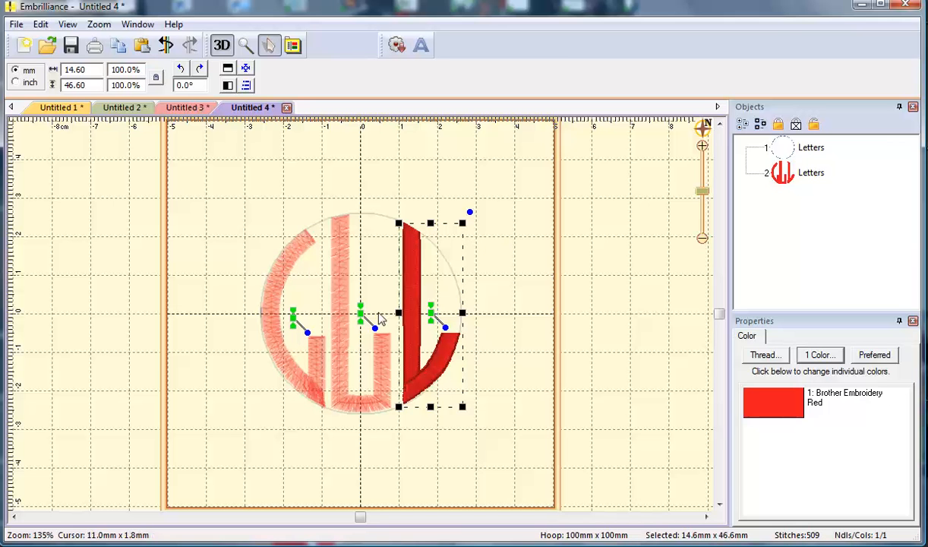
pyautogui.moveTo(343, 337)
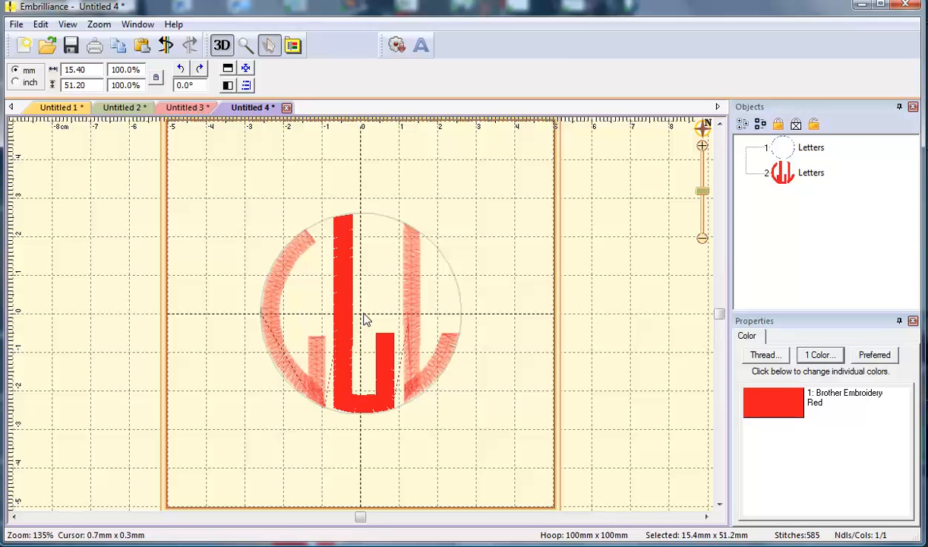
pyautogui.click(363, 314)
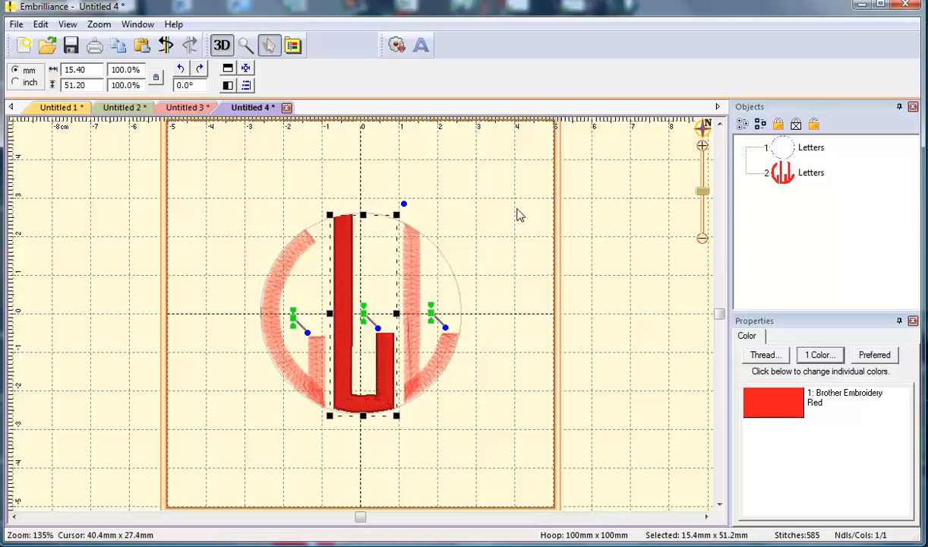
pyautogui.click(810, 147)
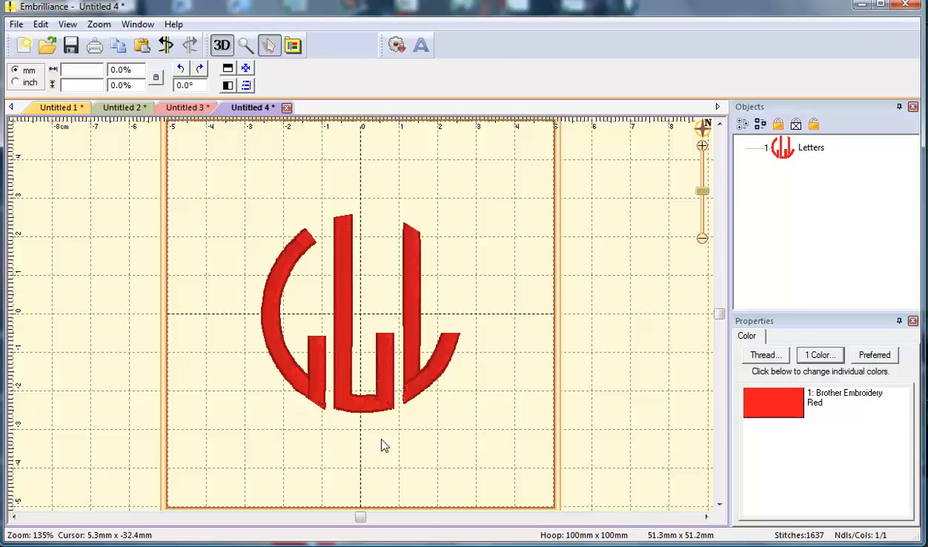
pyautogui.moveTo(762, 166)
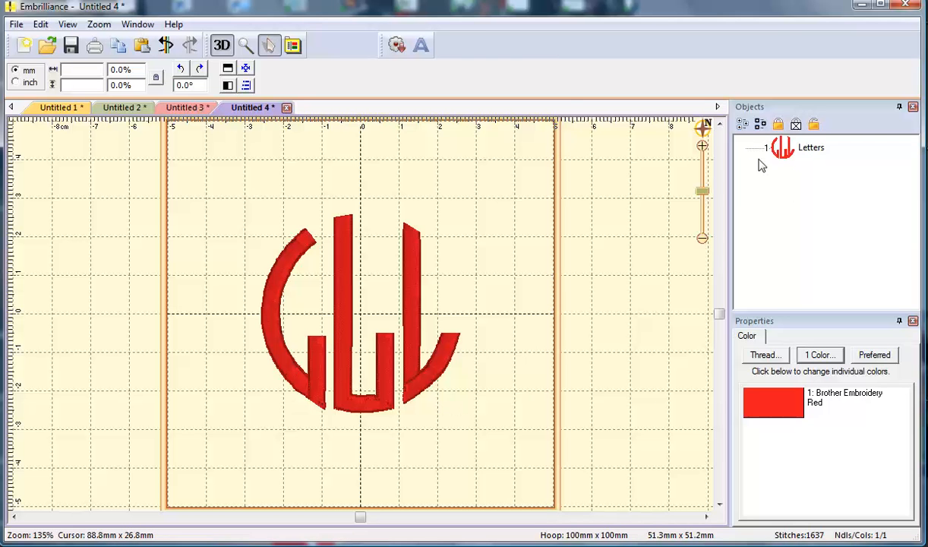
# Step: Add a new Letters object with the applique frame font showing circle and scallop shapes
pyautogui.click(420, 46)
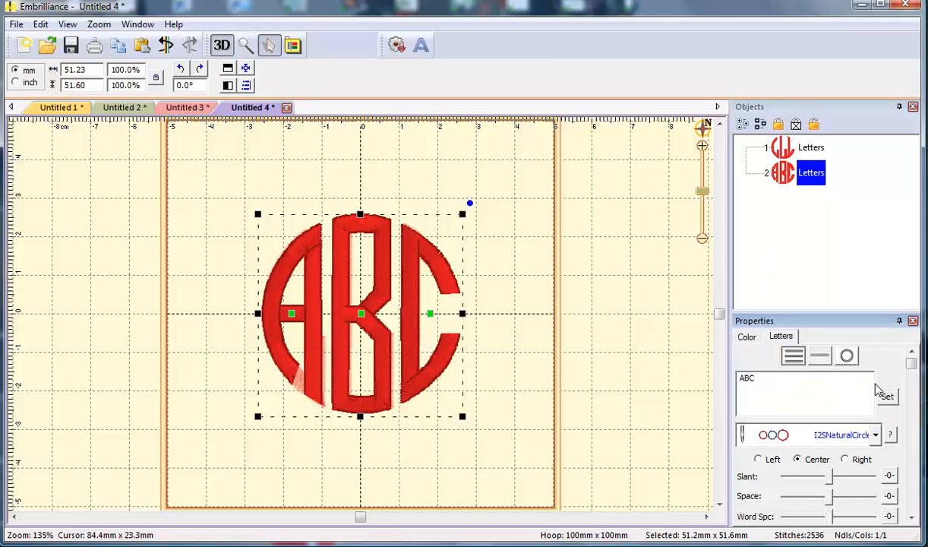
pyautogui.click(886, 394)
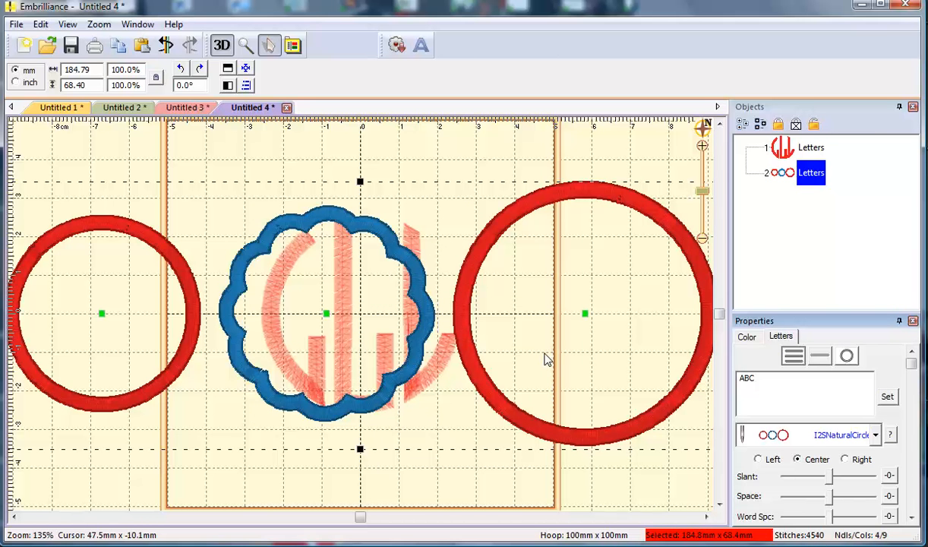
pyautogui.moveTo(548, 359)
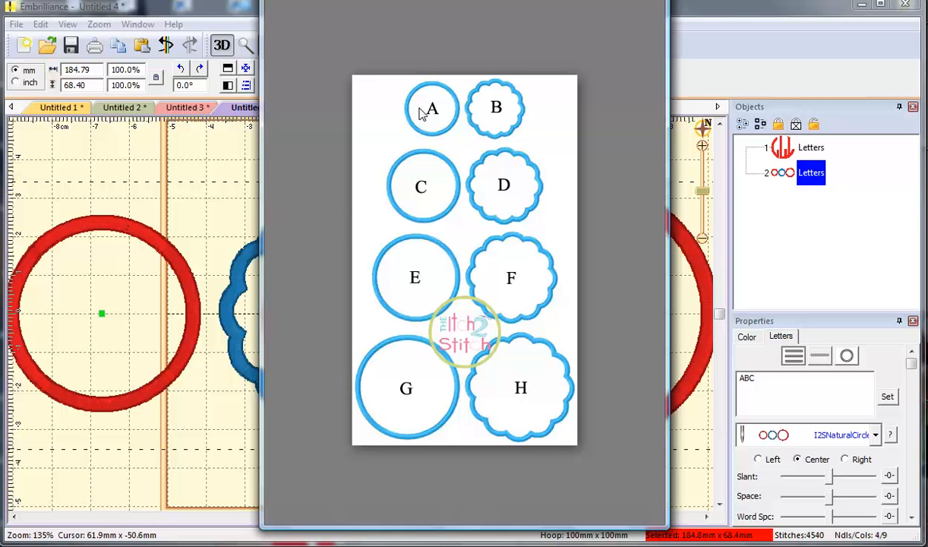
pyautogui.moveTo(437, 173)
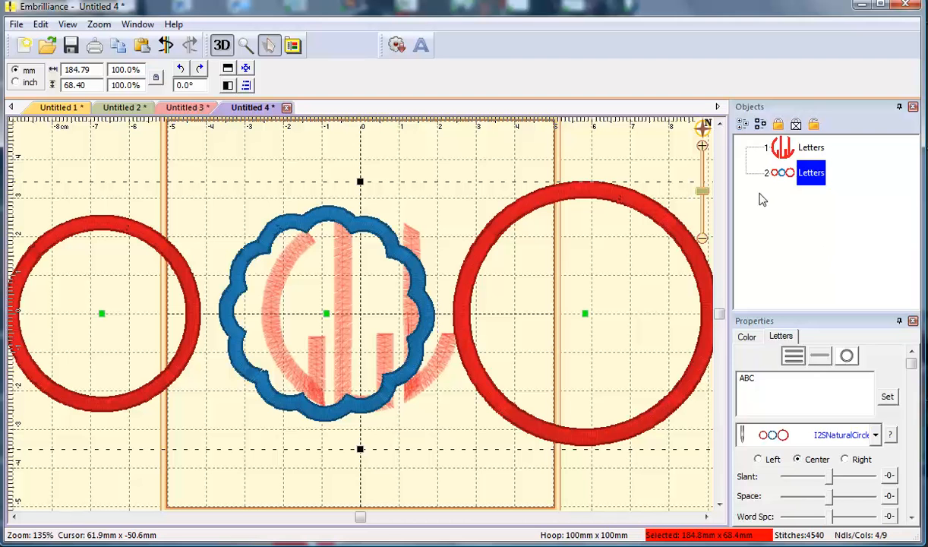
pyautogui.moveTo(507, 258)
pyautogui.write('C')
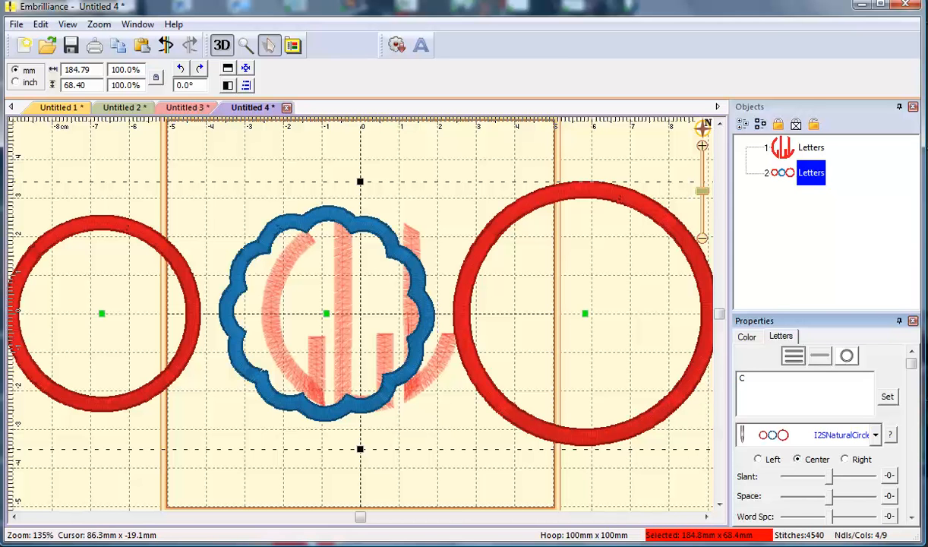
# Step: Reduce the frame to a single circle and order it to stitch before the LLL monogram
pyautogui.click(887, 397)
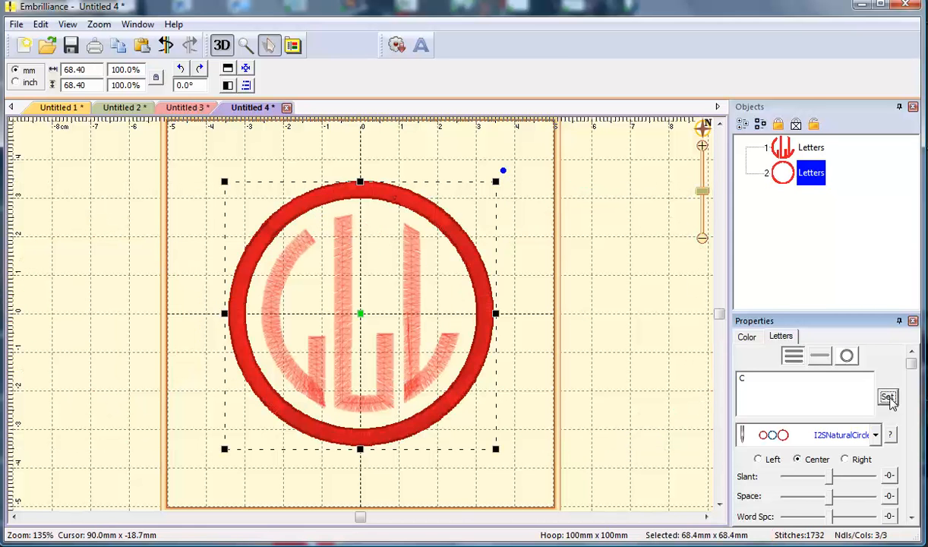
pyautogui.click(888, 397)
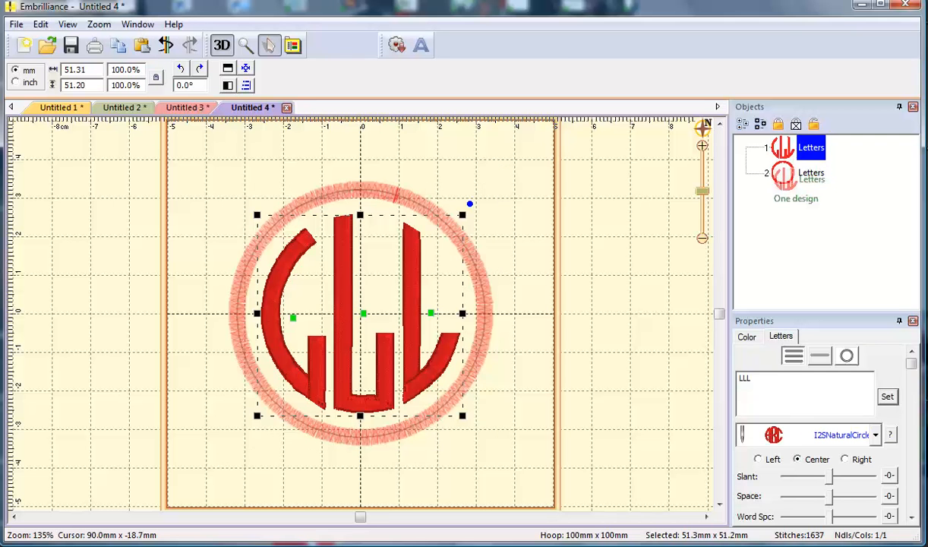
pyautogui.click(811, 173)
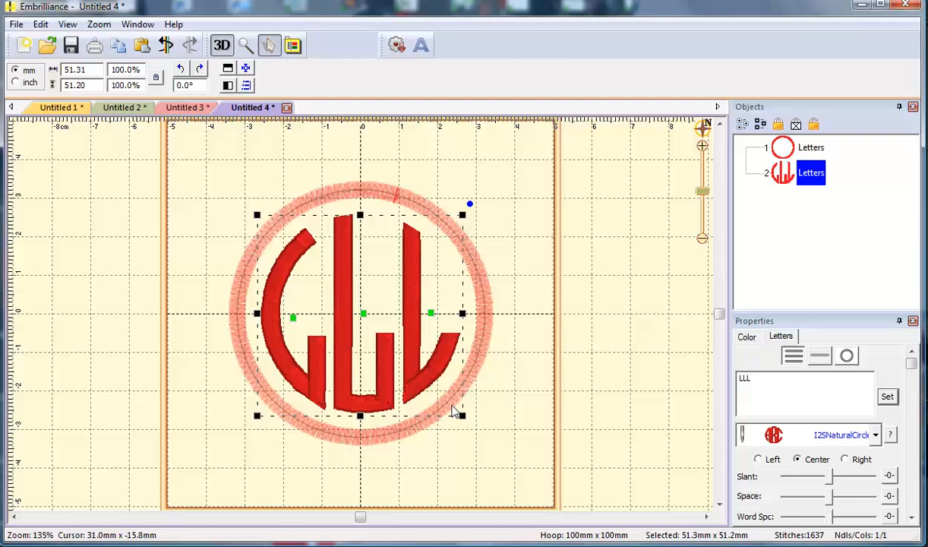
pyautogui.moveTo(296, 314)
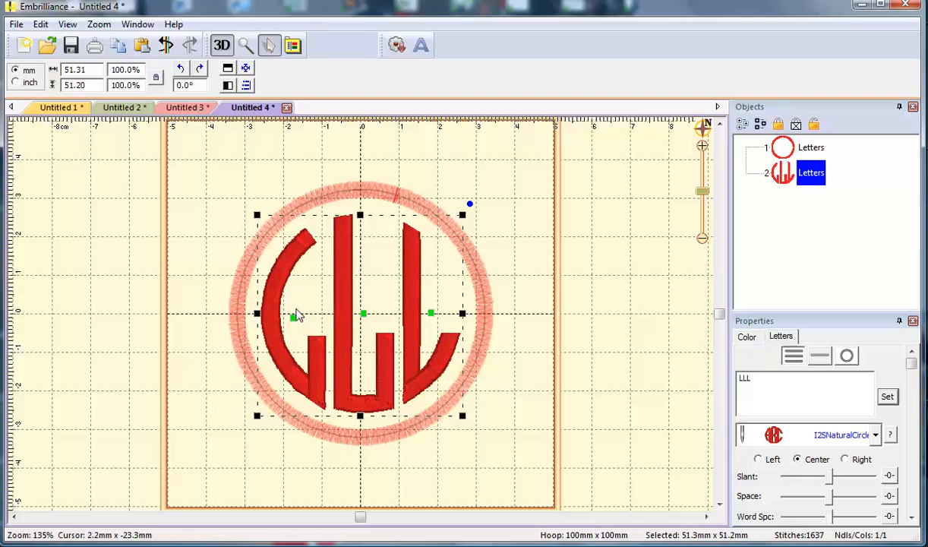
pyautogui.moveTo(361, 211)
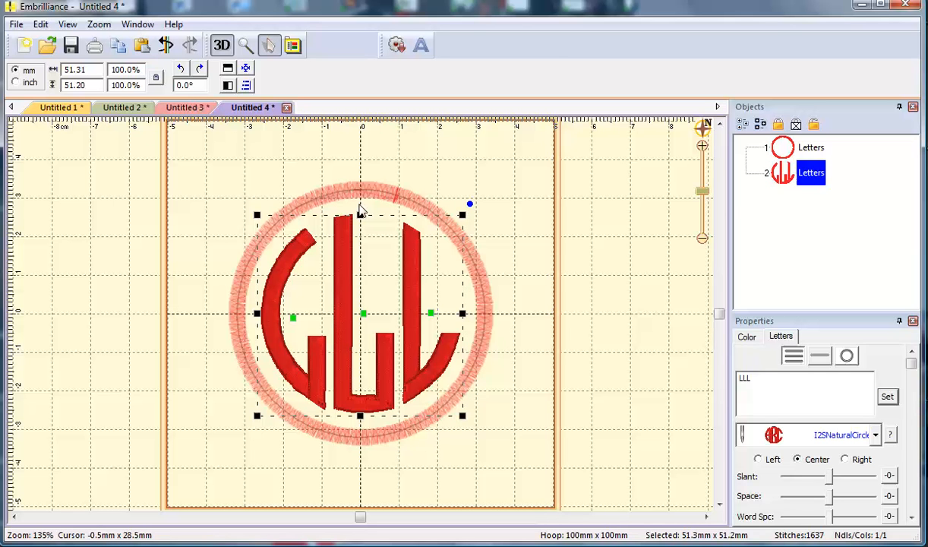
pyautogui.moveTo(697, 387)
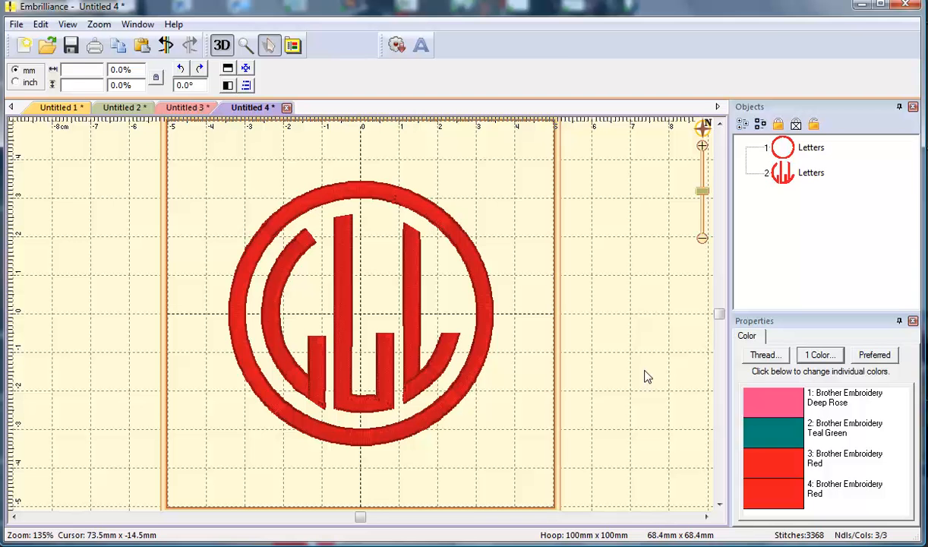
# Step: Change the frame letter to D so a scalloped frame surrounds the monogram
pyautogui.click(811, 148)
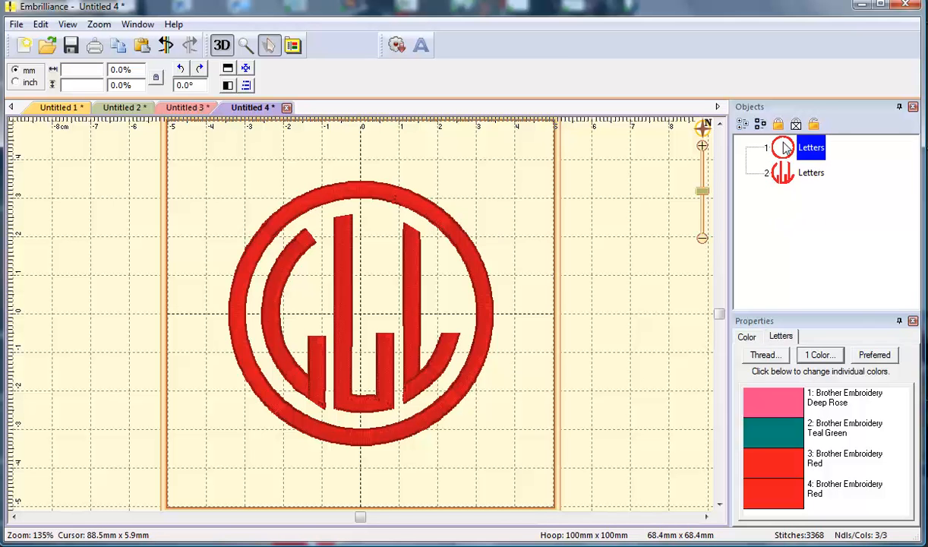
pyautogui.click(811, 148)
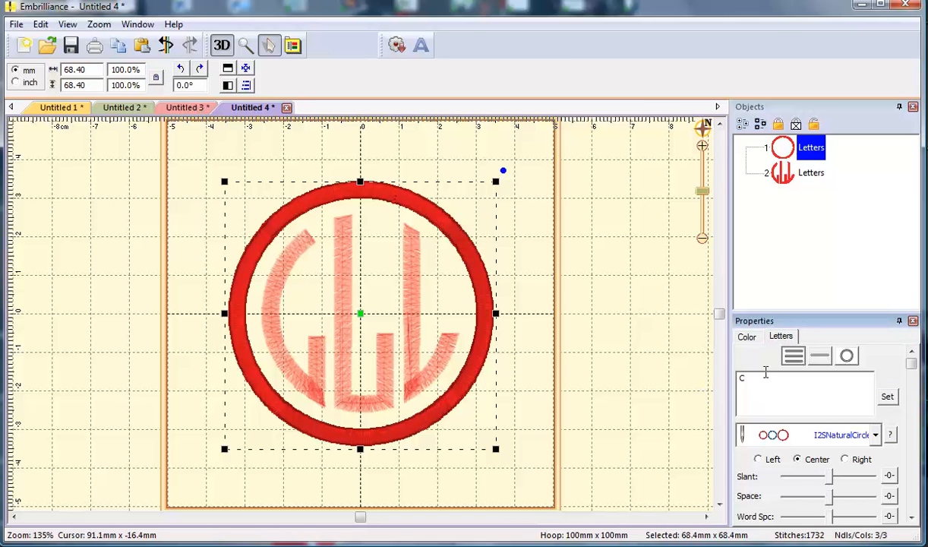
pyautogui.write('D')
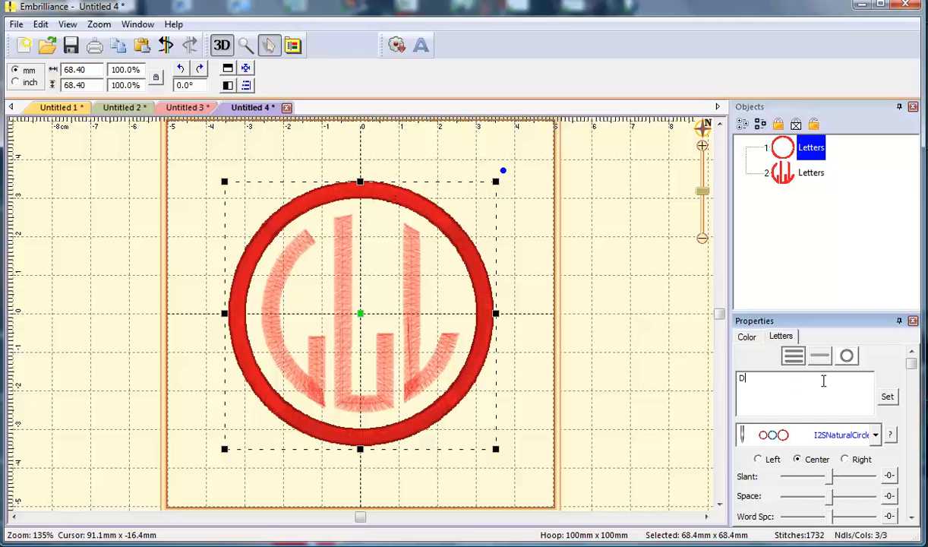
pyautogui.click(886, 395)
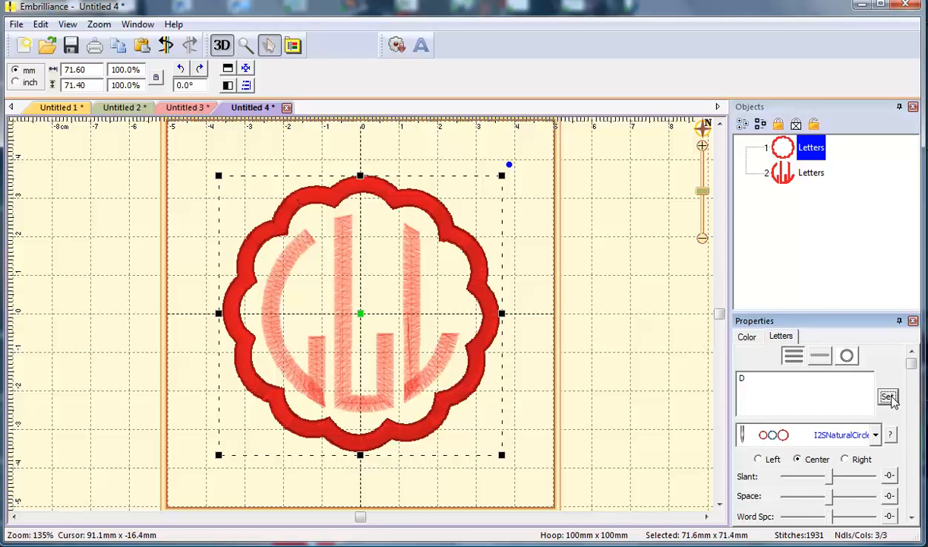